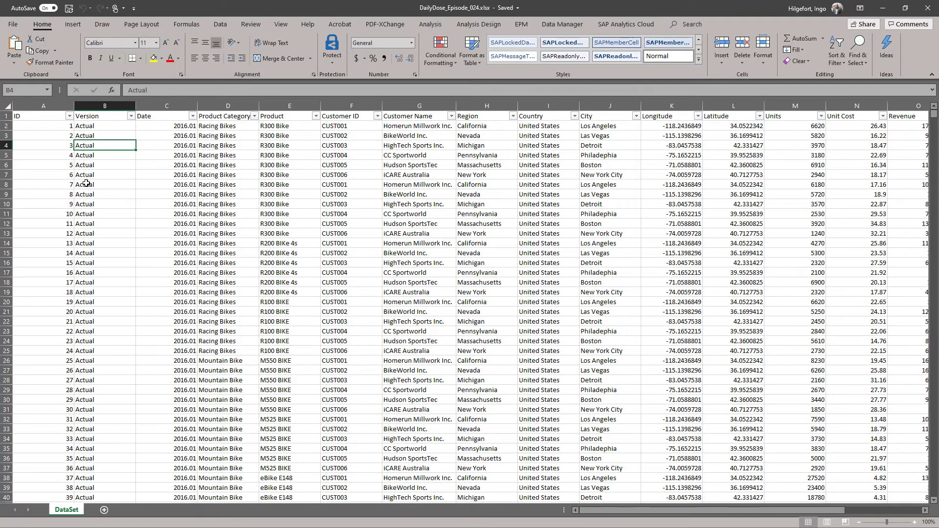
Review the bike sales DataSet sheet in Excel, scrolling right through its columns
left_click(131, 116)
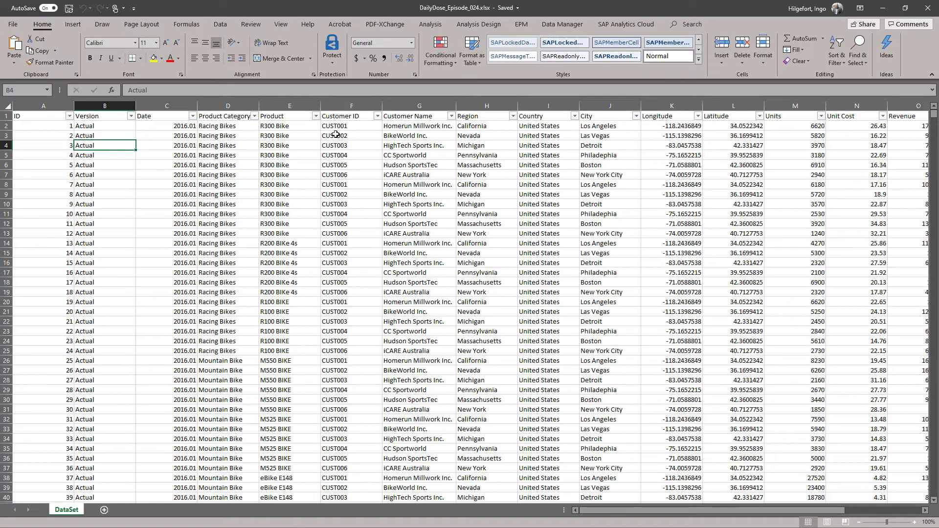
mouse_move(533, 148)
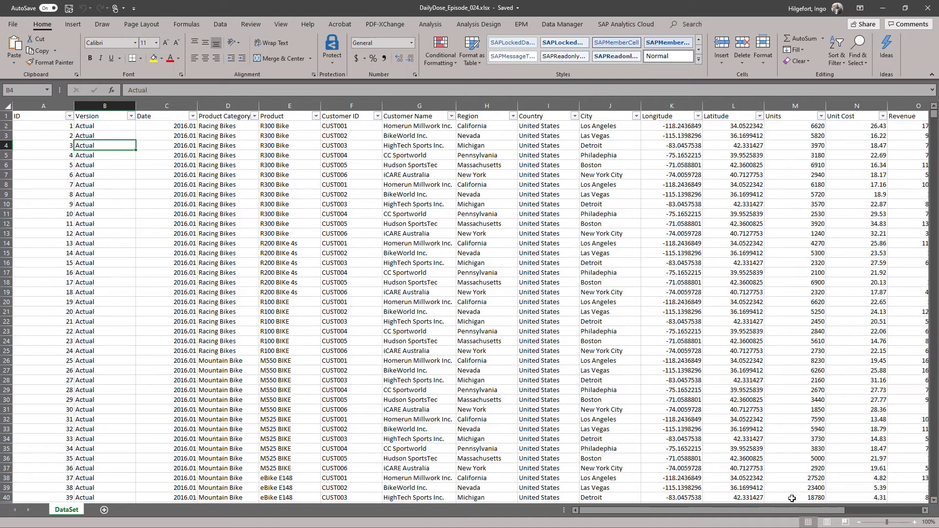
scroll("right", 3)
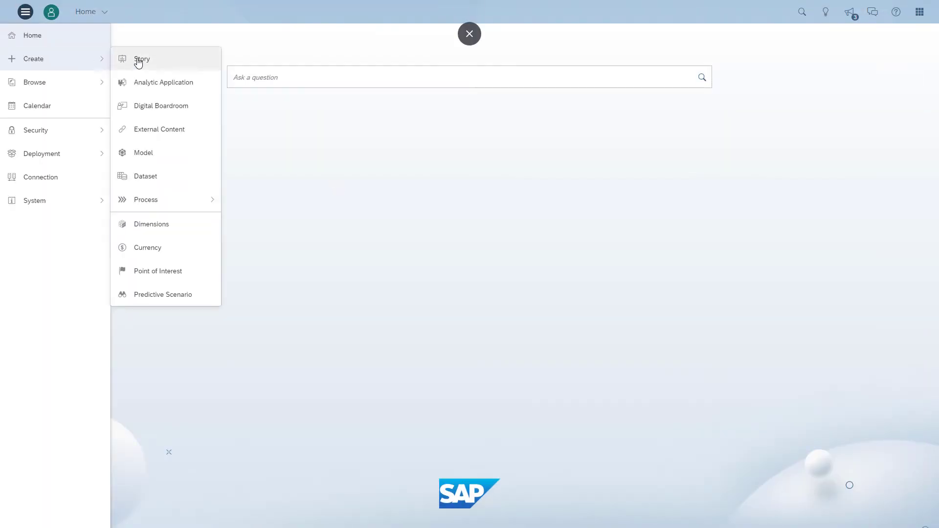
Start a new model and import the DailyDose_Episode_024 Excel file from the computer
left_click(143, 152)
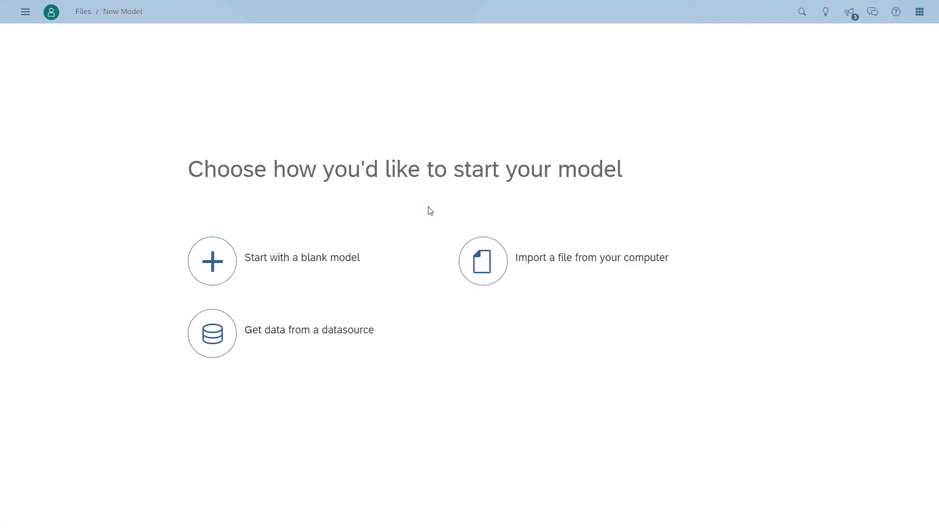
mouse_move(496, 275)
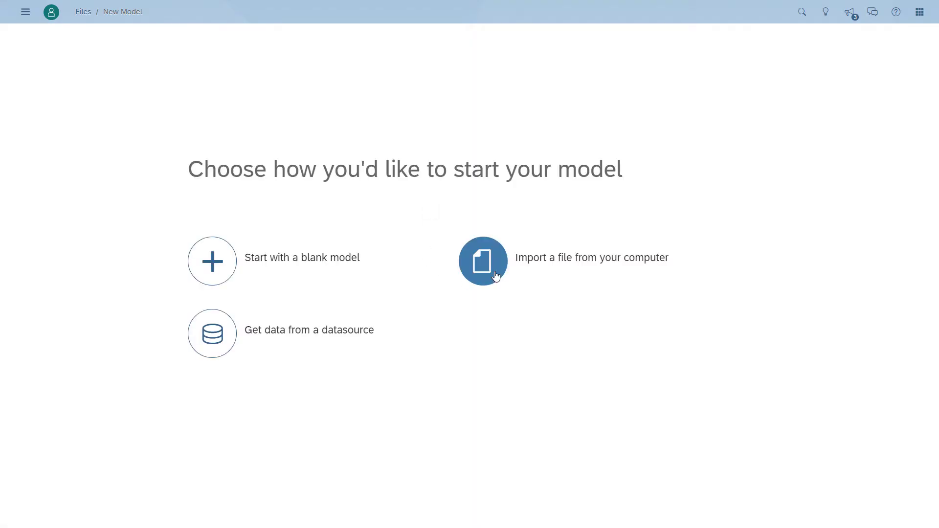
left_click(483, 261)
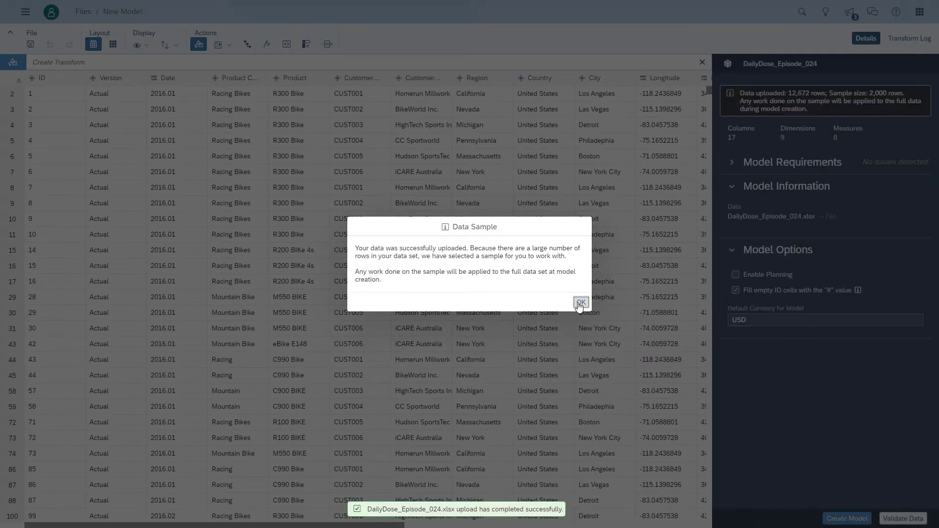
Set Version and Longitude dimension types, create the Customer_Location geo dimension, and create the model
left_click(581, 302)
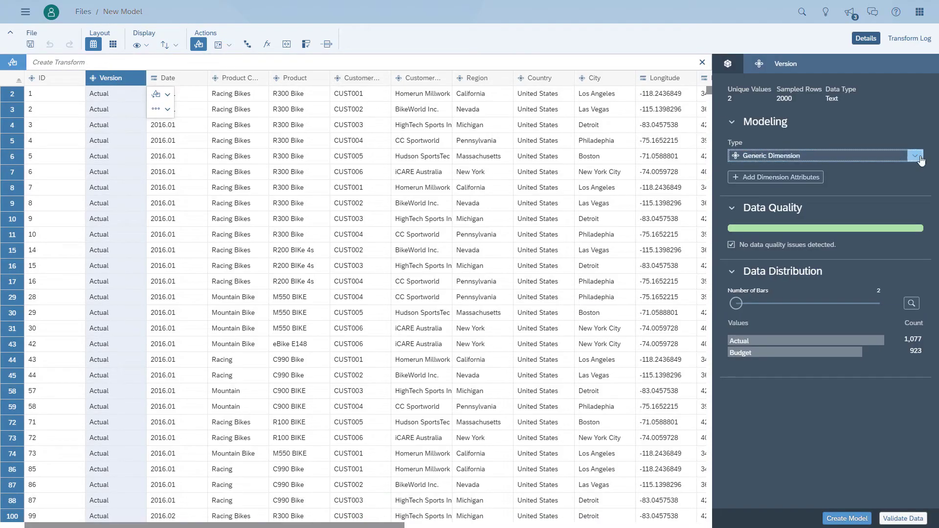
left_click(916, 156)
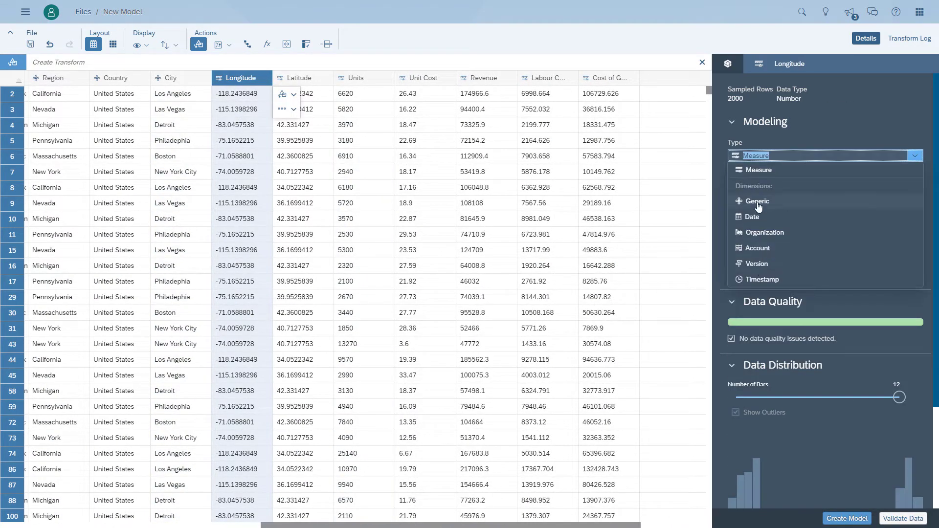
left_click(758, 201)
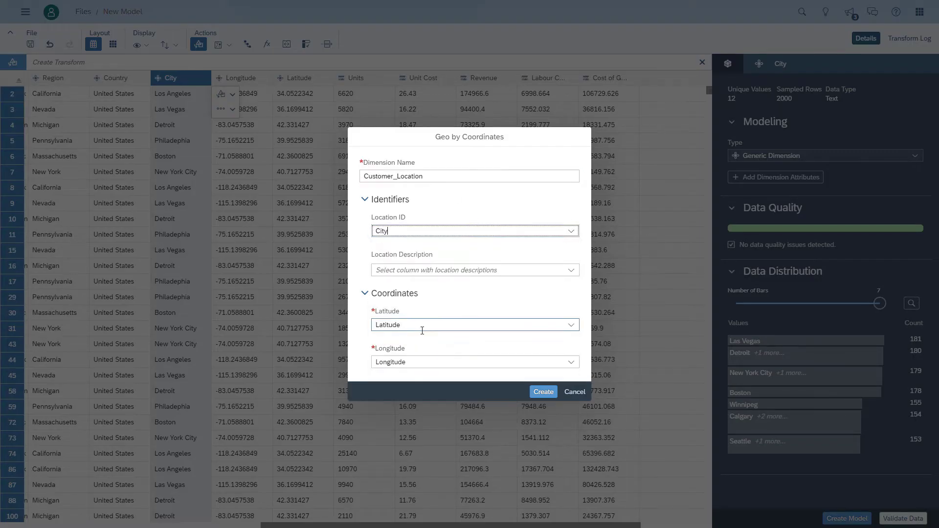
left_click(544, 391)
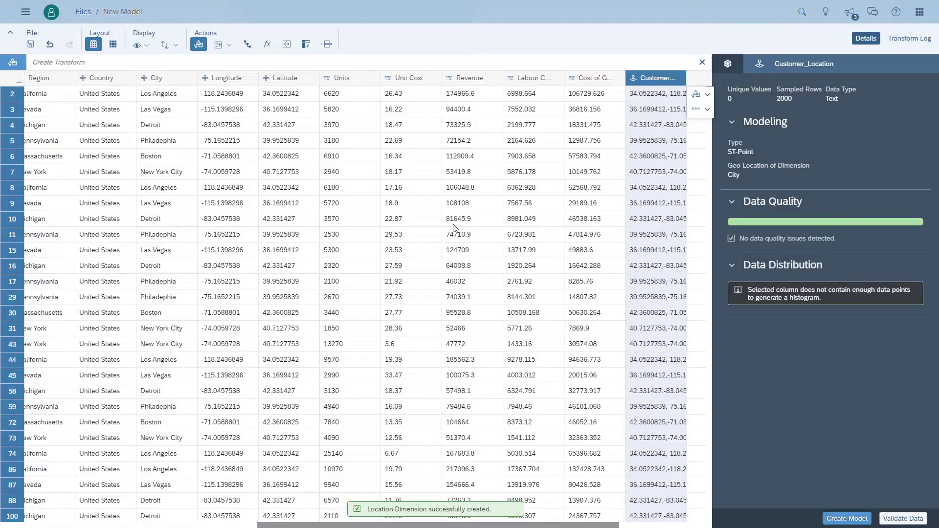
left_click(904, 519)
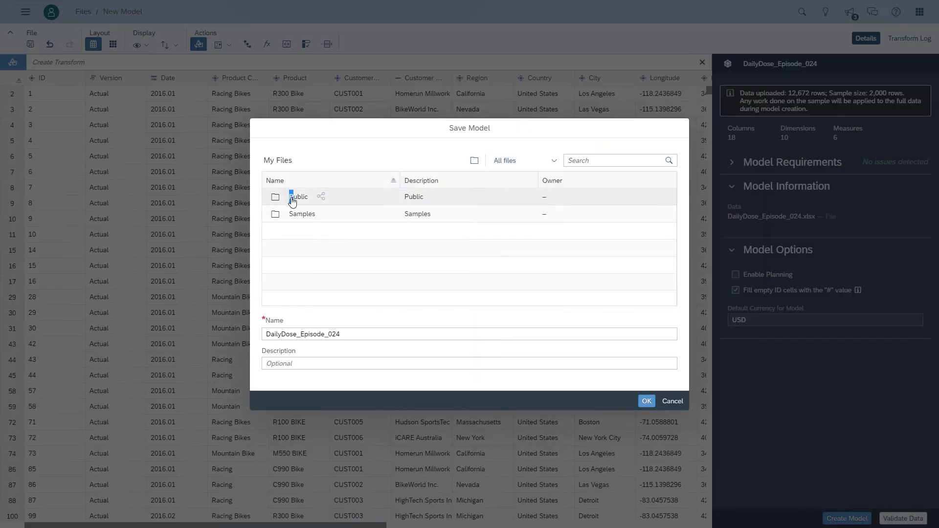
Save the model as DailyDose_Episode_024
left_click(646, 401)
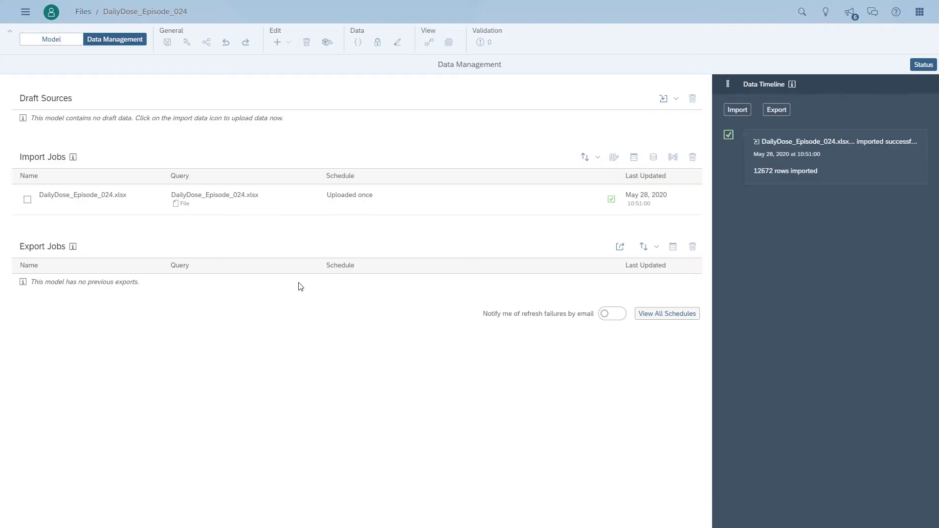
mouse_move(155, 58)
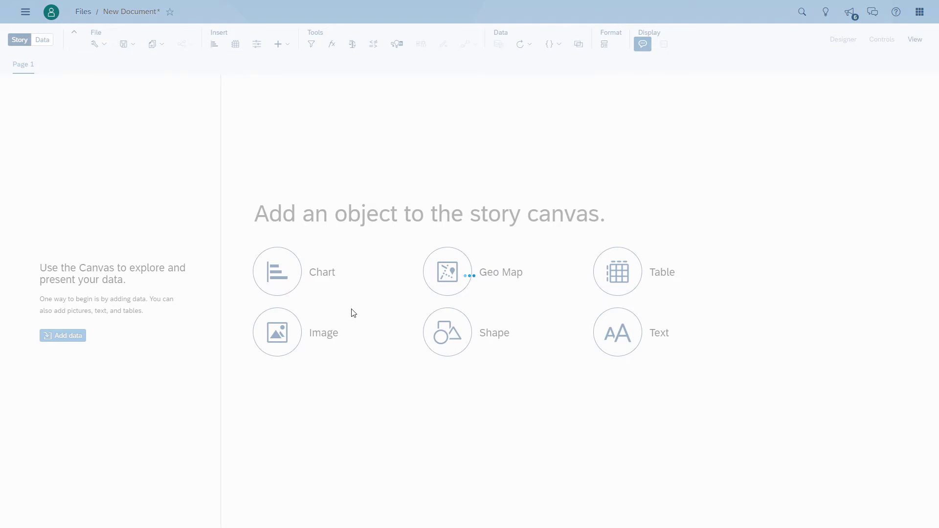
Add a chart of Revenue broken down by Customer ID
left_click(276, 272)
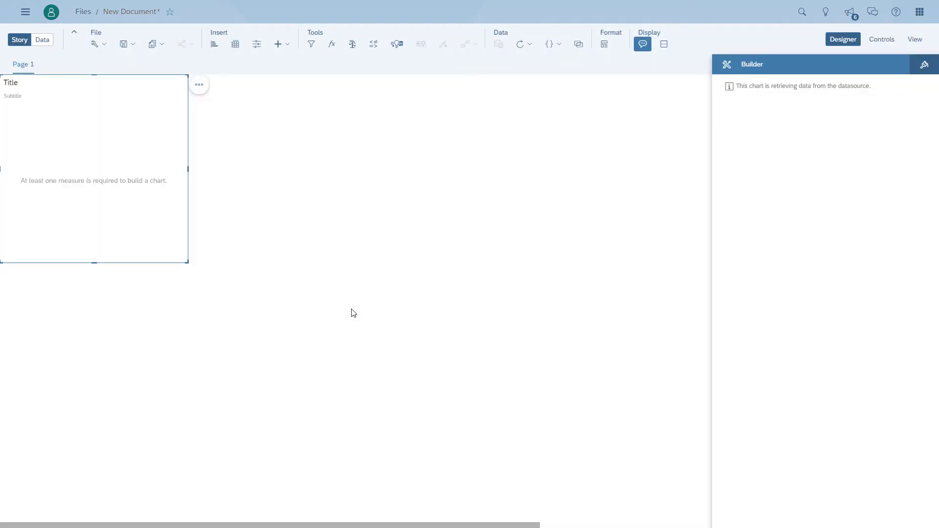
left_click(820, 283)
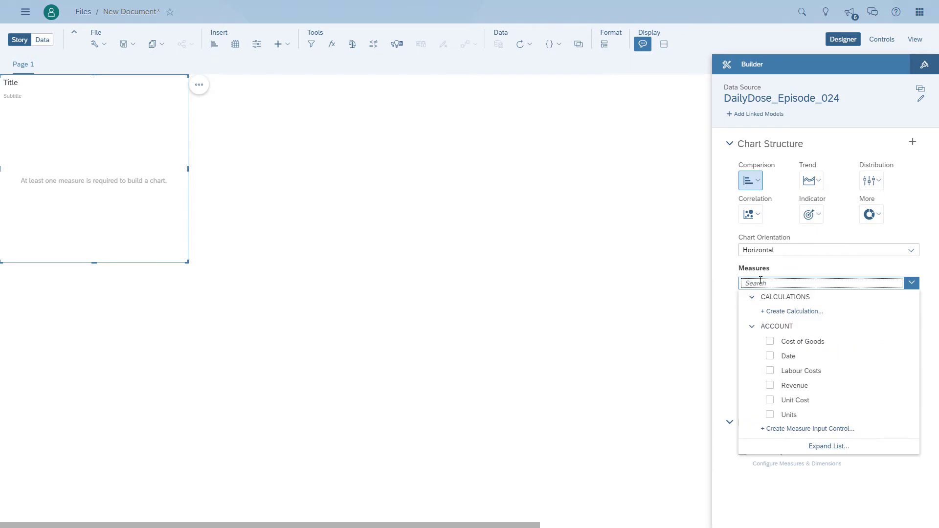
left_click(770, 385)
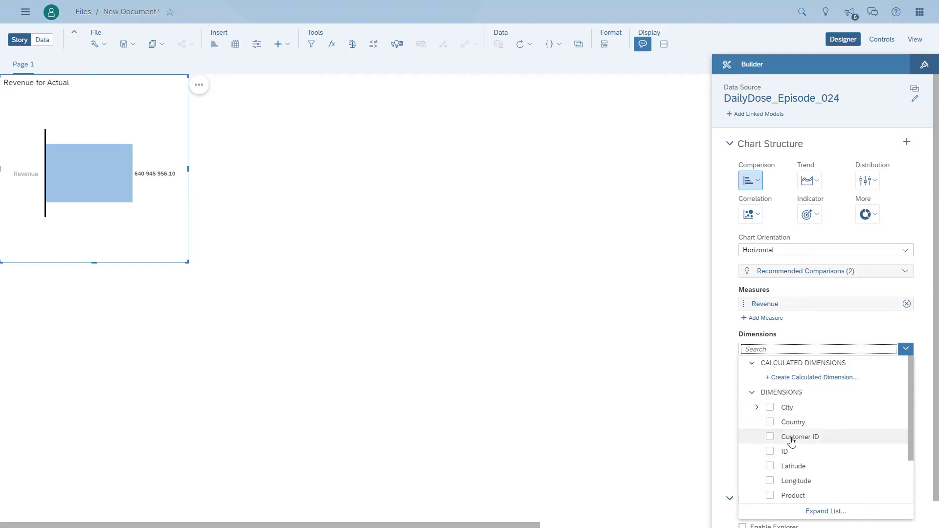
left_click(770, 436)
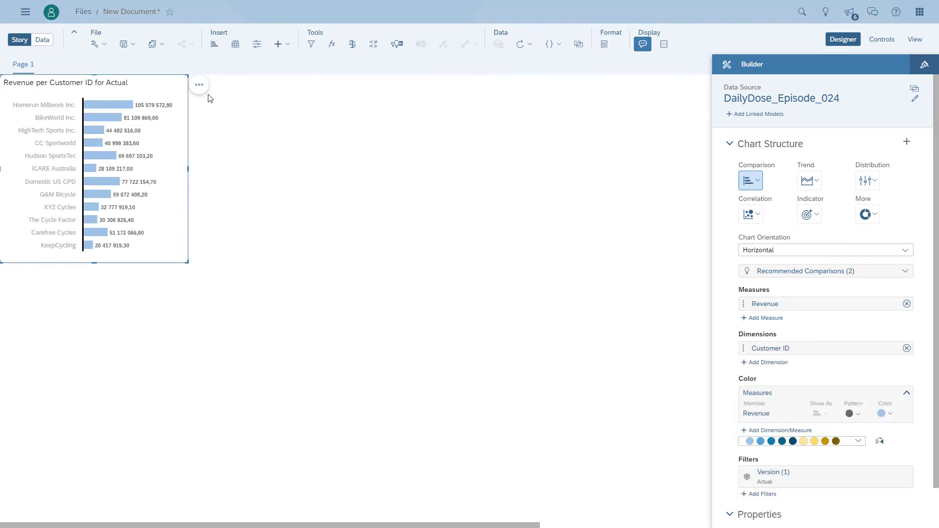
Rank the chart to the top 10 customers and enlarge it on the canvas
left_click(235, 96)
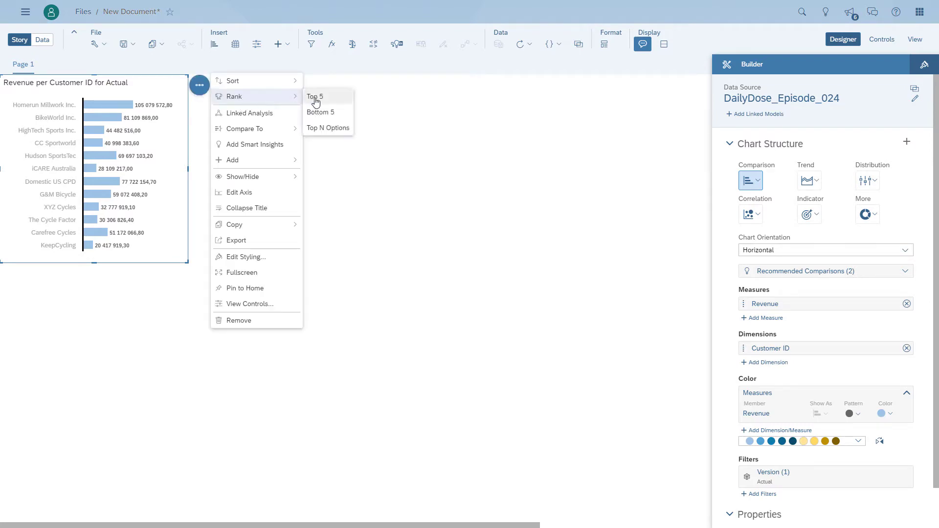
left_click(328, 128)
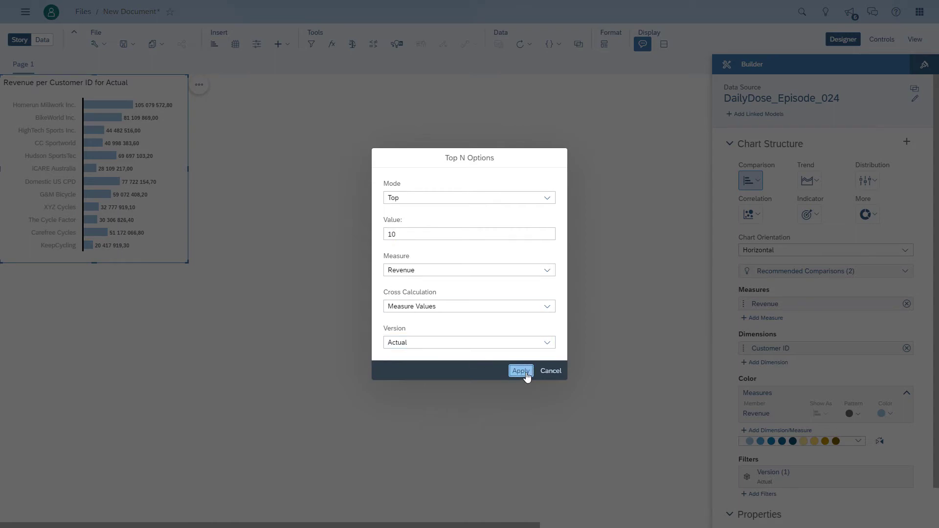
left_click(520, 370)
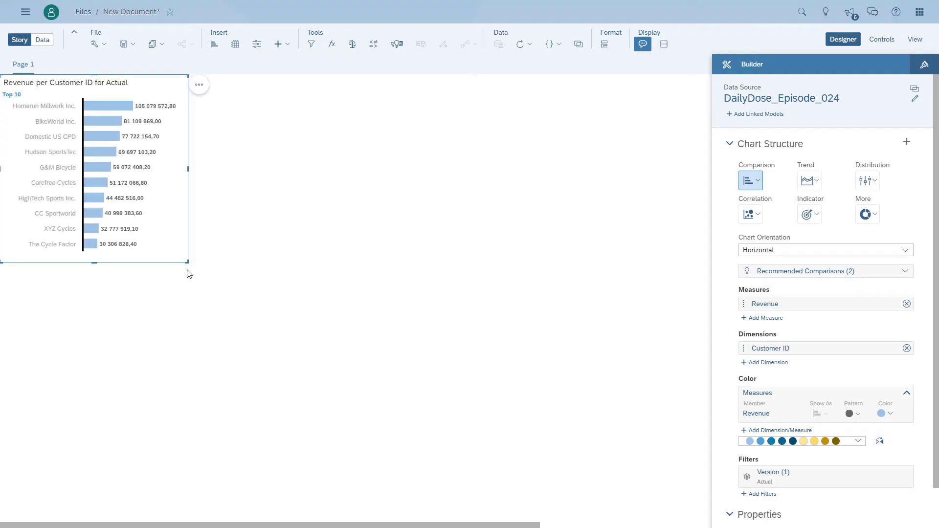
left_click_drag(188, 265, 280, 331)
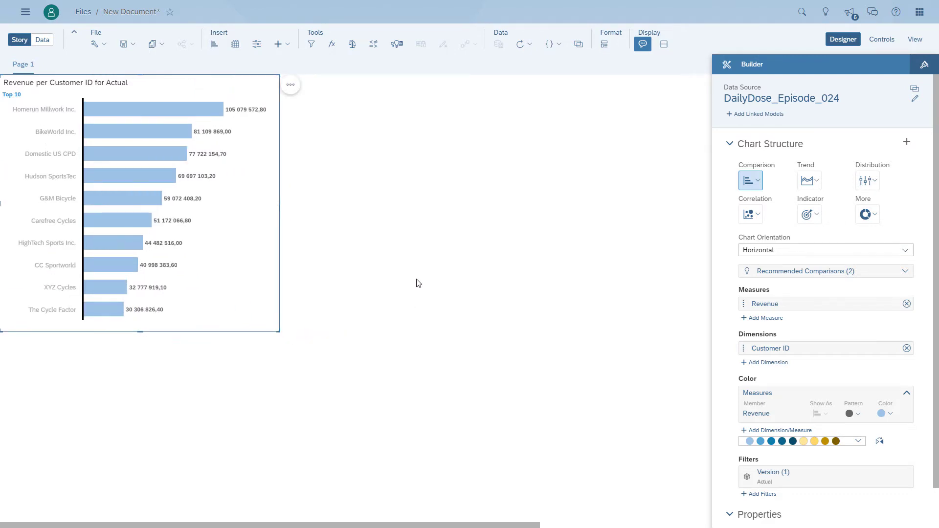
Duplicate the customer chart and break the copy down by Product instead
left_click(290, 85)
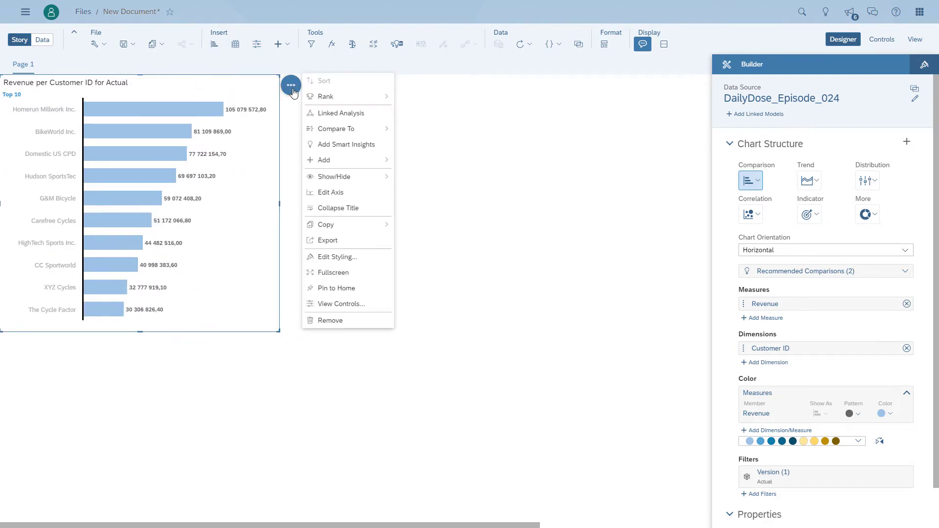
mouse_move(324, 225)
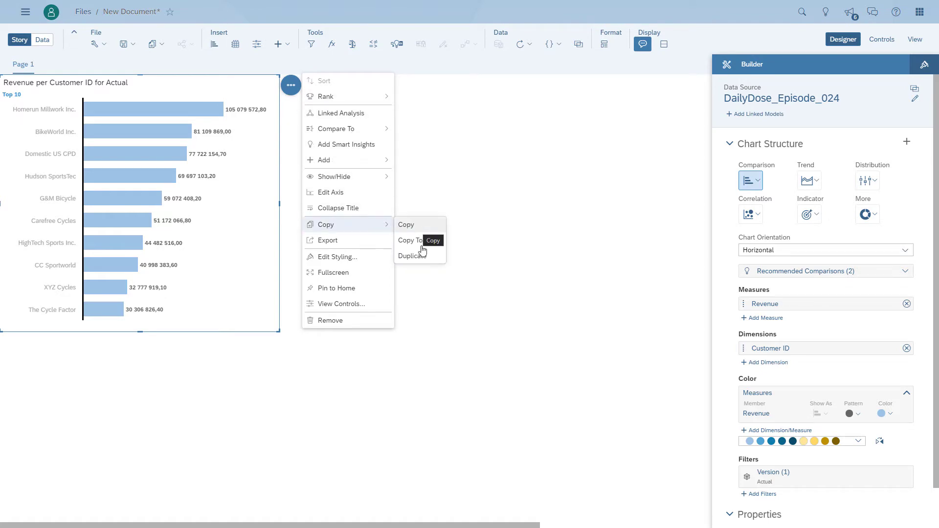
left_click(412, 257)
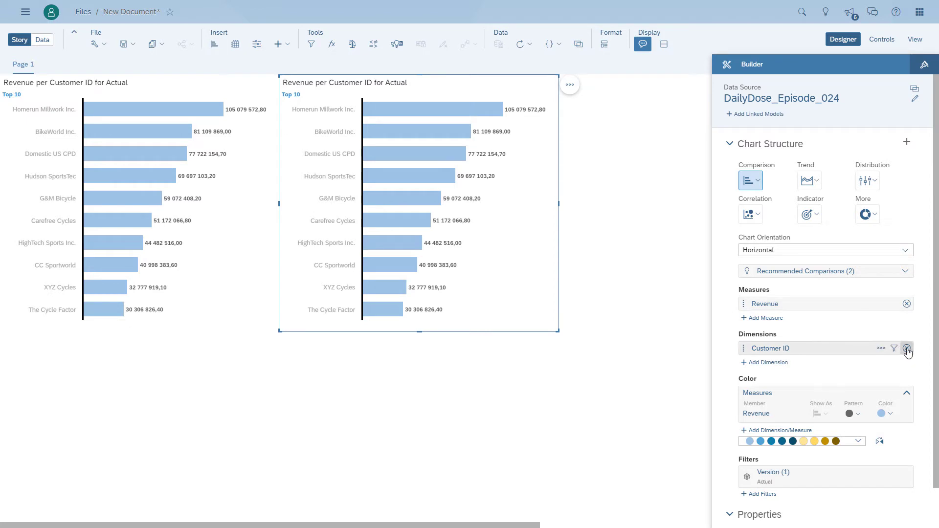
left_click(911, 348)
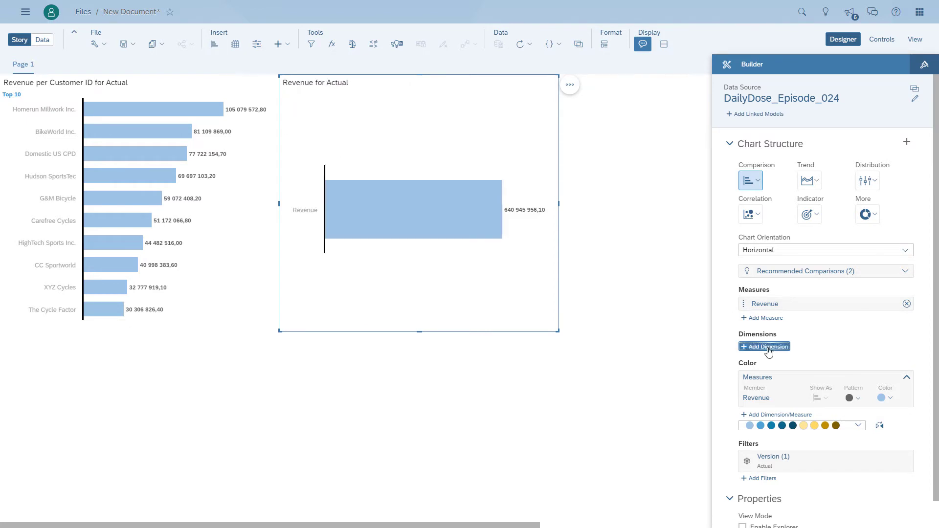
left_click(765, 346)
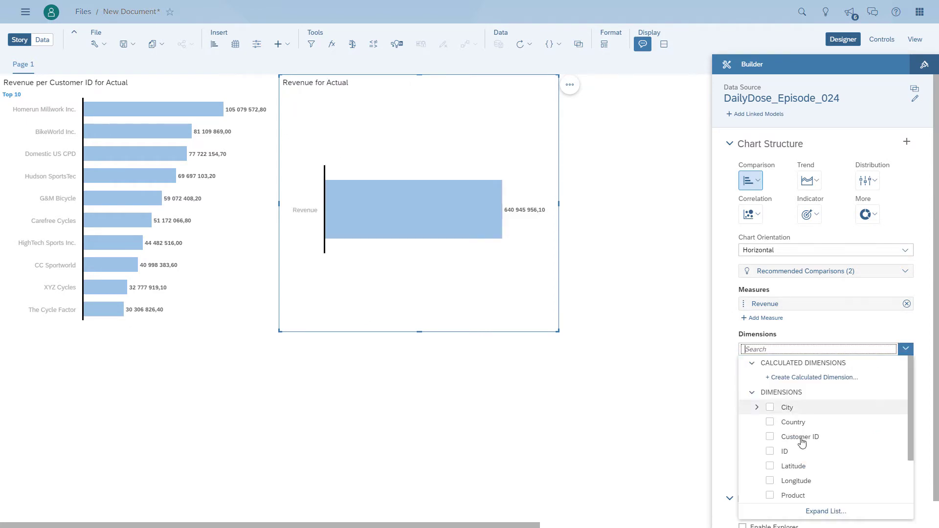
scroll("down", 3)
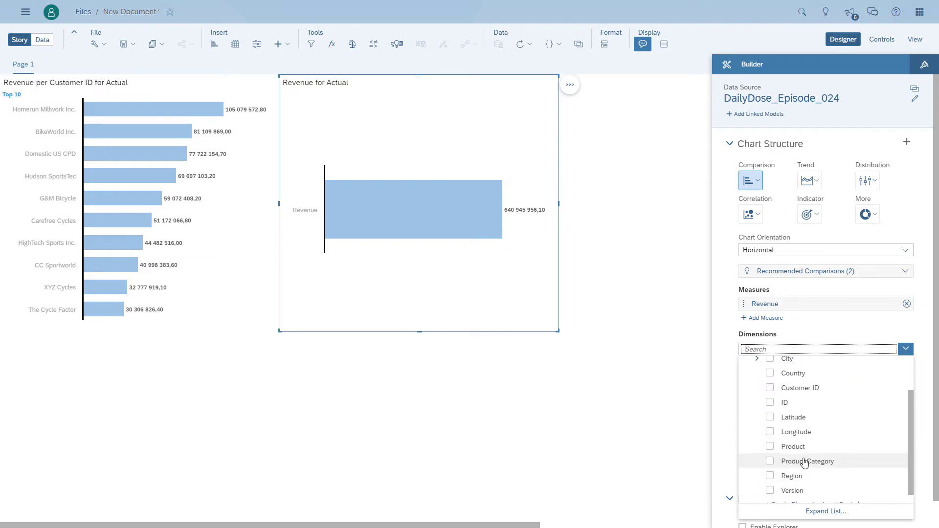
left_click(770, 446)
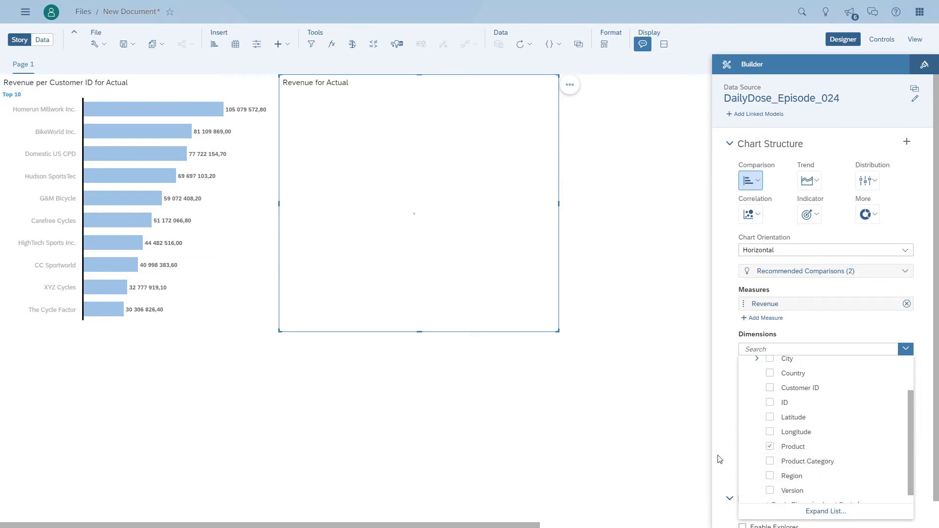
left_click(769, 446)
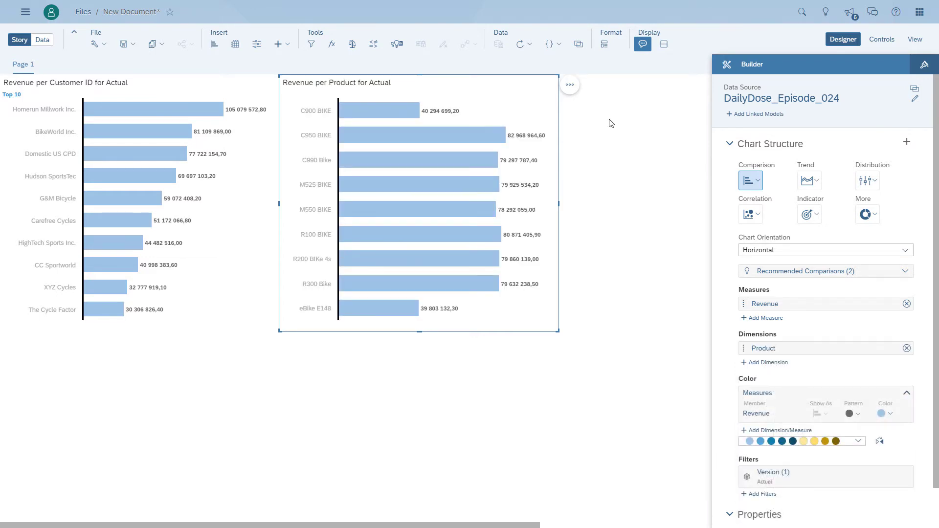
Sort the product chart by Revenue from highest to lowest
left_click(569, 84)
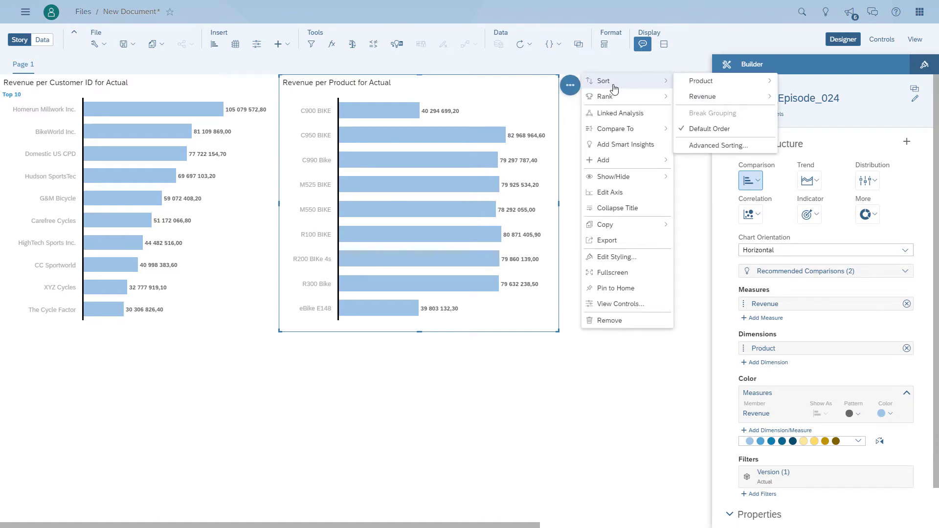
mouse_move(724, 96)
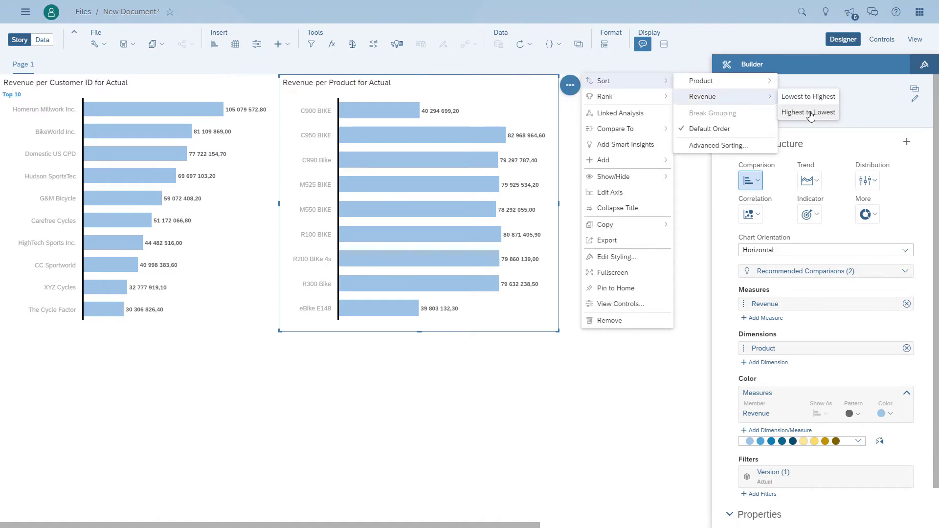
left_click(290, 86)
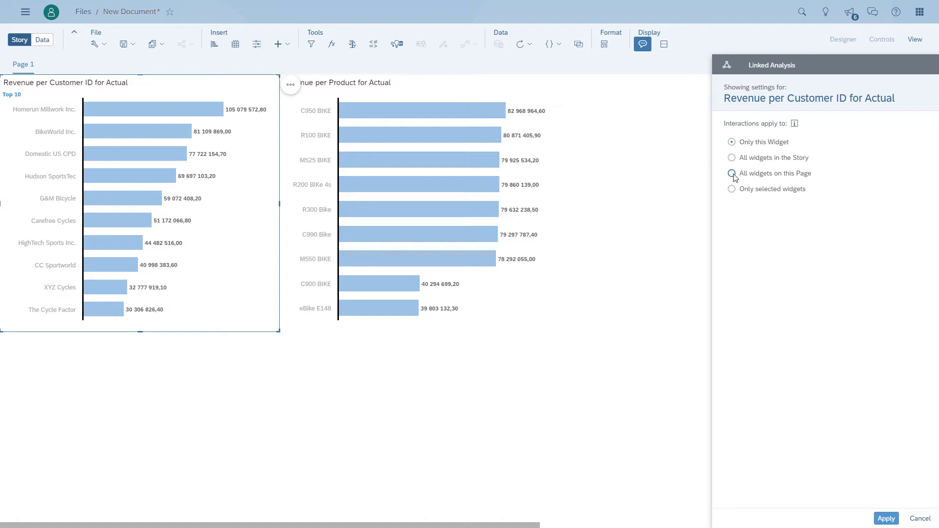
Apply the customer chart's linked analysis to all widgets on the page and switch to view mode
left_click(732, 173)
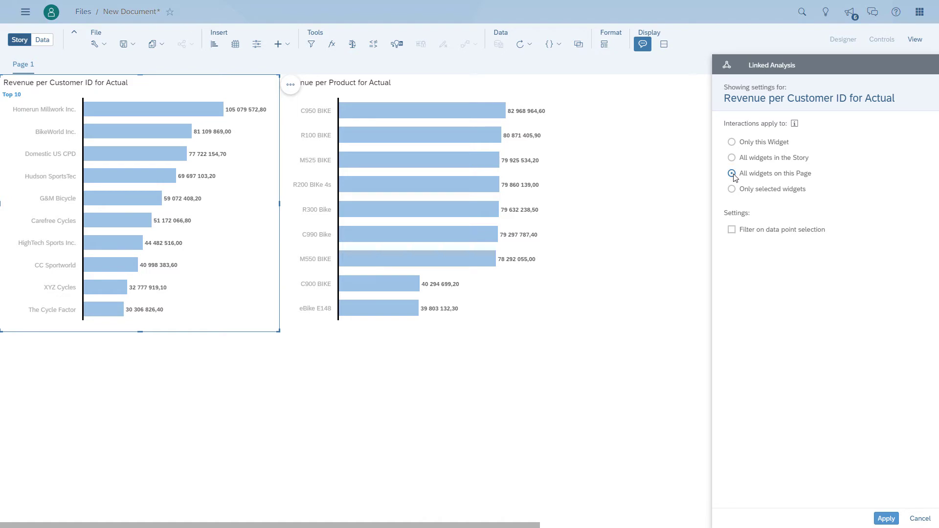
left_click(732, 173)
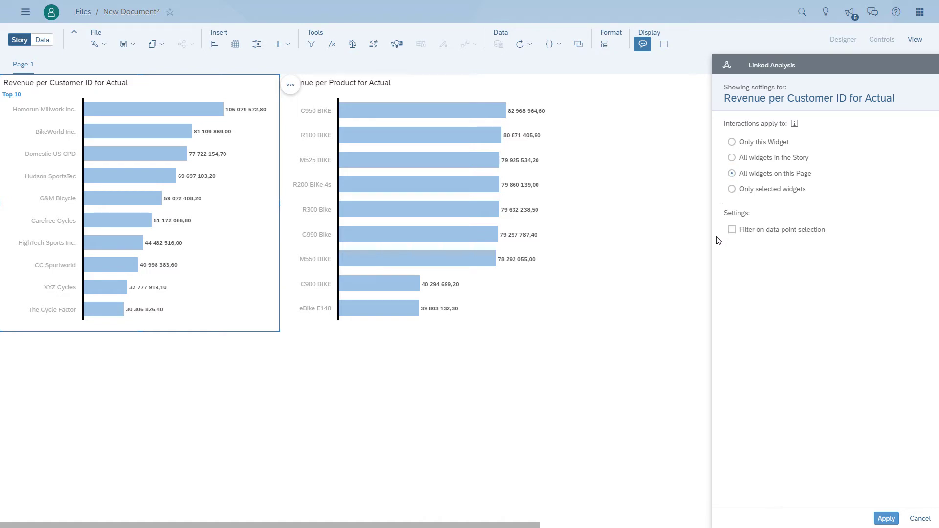
mouse_move(808, 430)
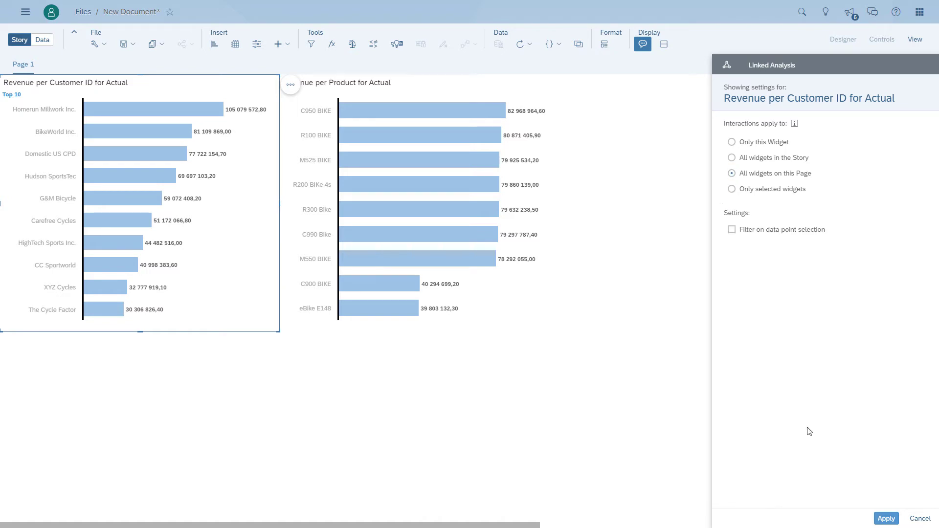
left_click(843, 39)
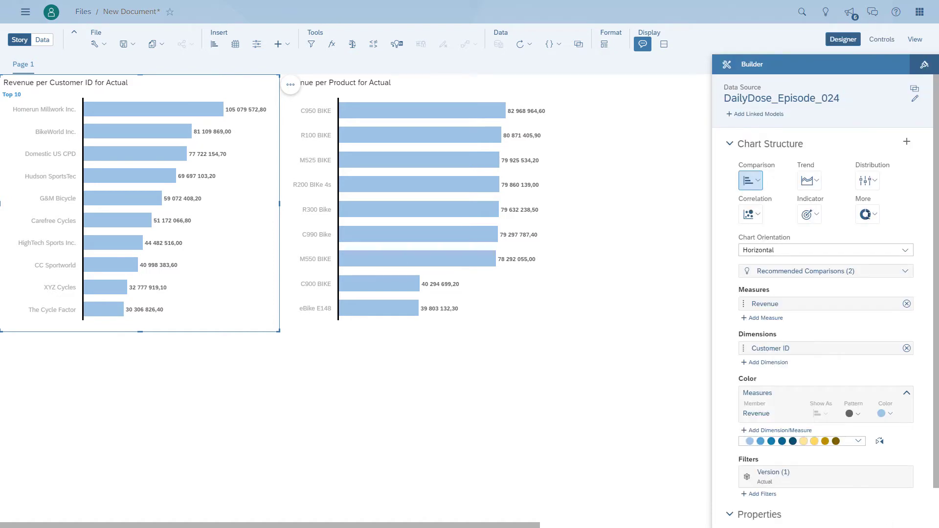
left_click(915, 39)
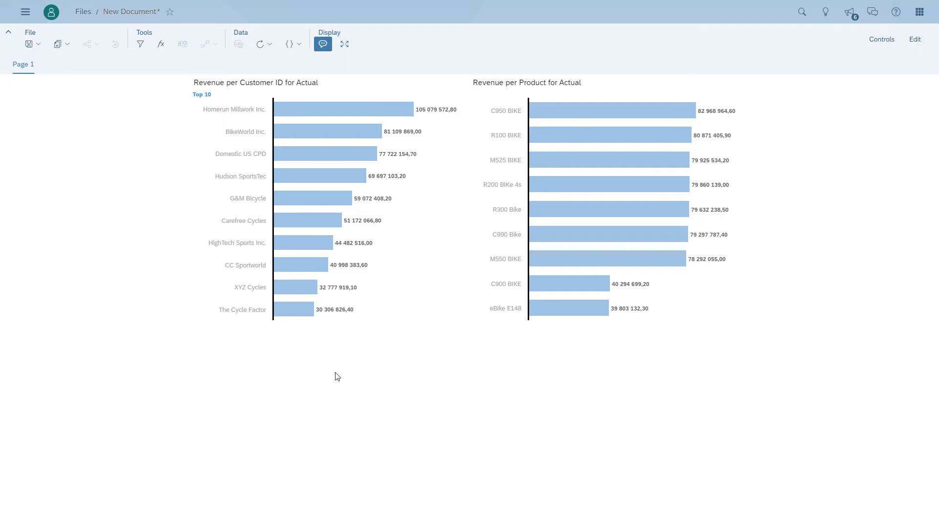
mouse_move(377, 257)
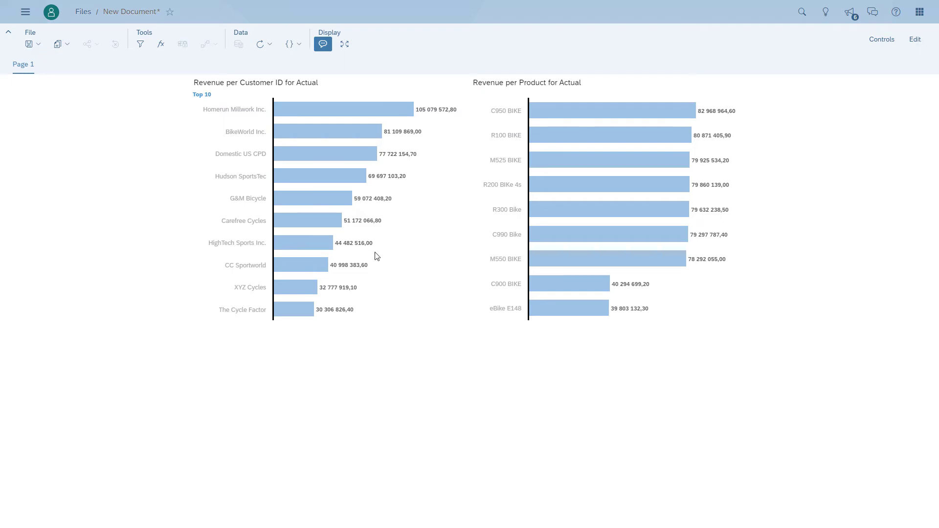
Filter the page to BikeWorld Inc. and check the filter the product chart received
left_click(345, 132)
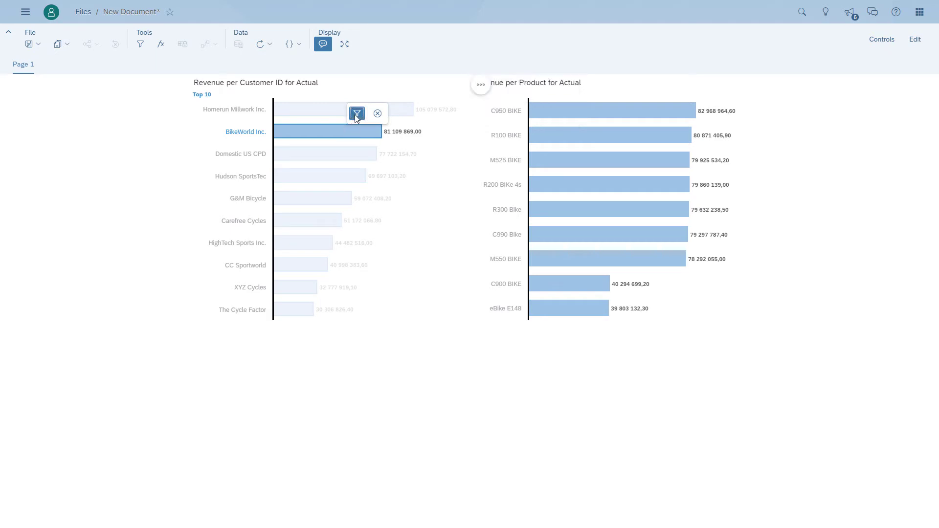
left_click(357, 114)
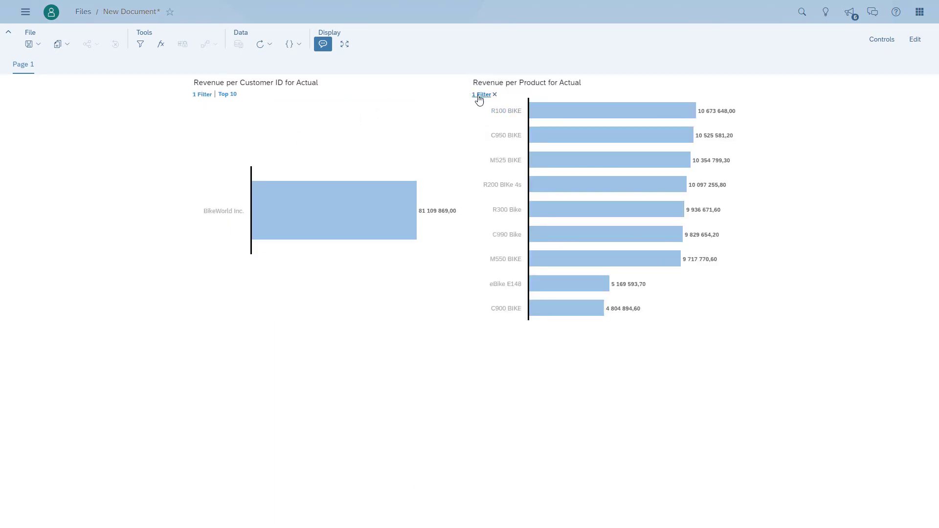
left_click(481, 95)
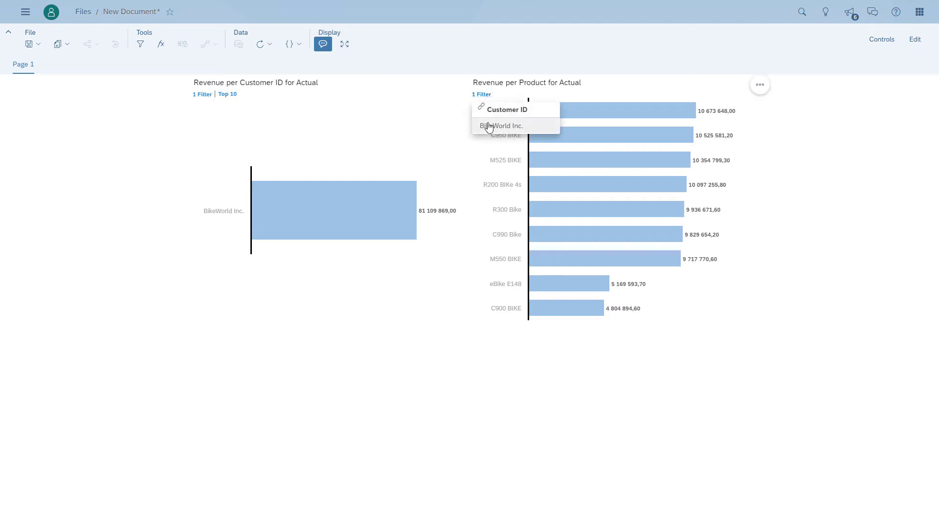
mouse_move(468, 458)
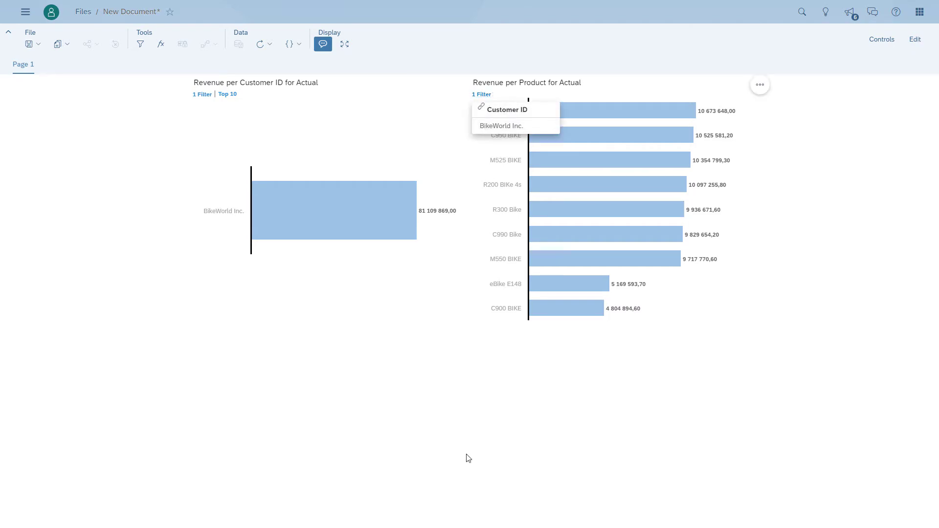
mouse_move(219, 103)
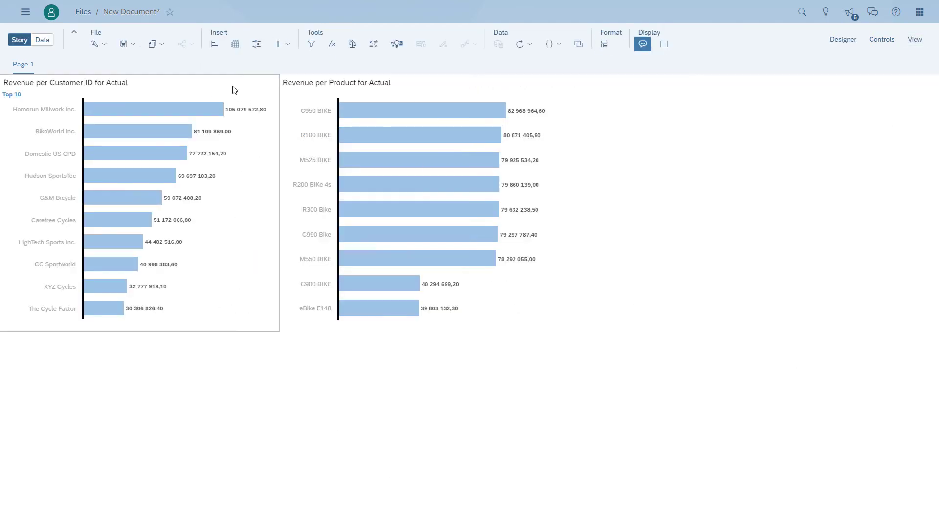
Enable Filter on data point selection in the customer chart's linked analysis and apply it
left_click(292, 85)
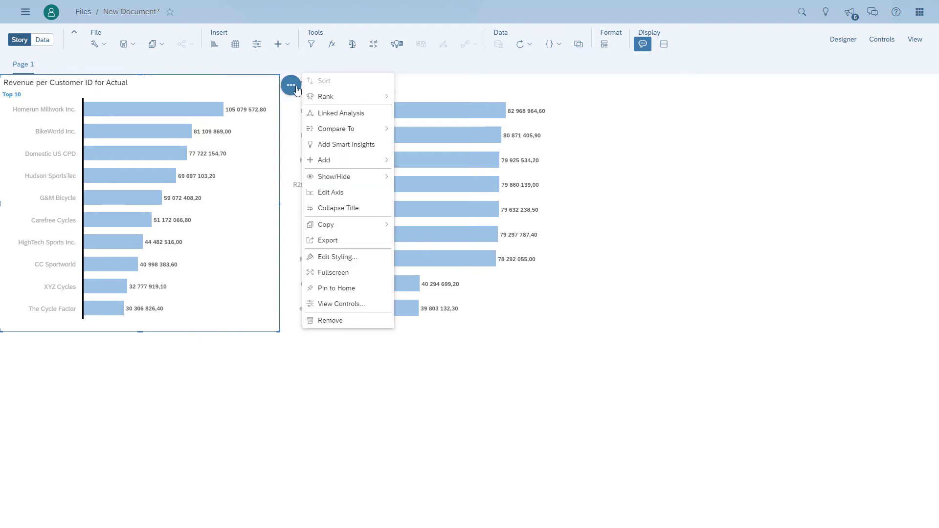
left_click(341, 114)
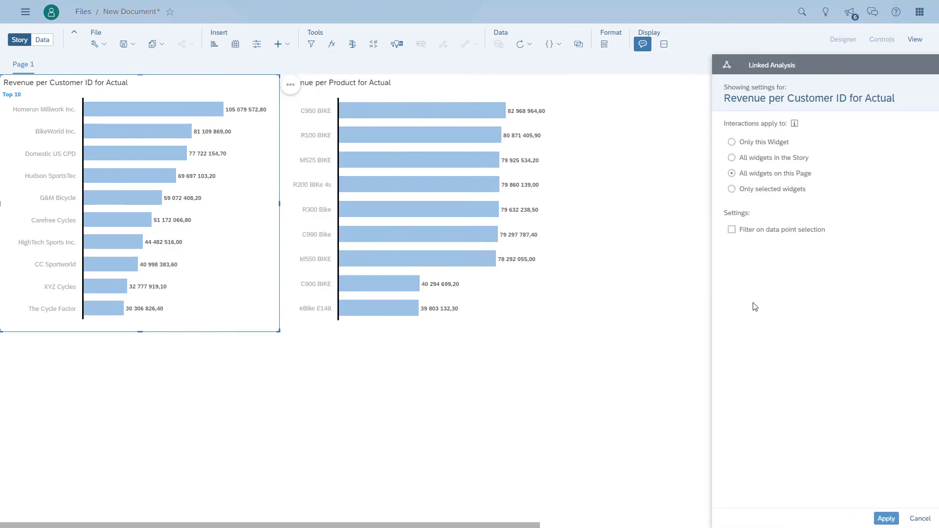
left_click(732, 229)
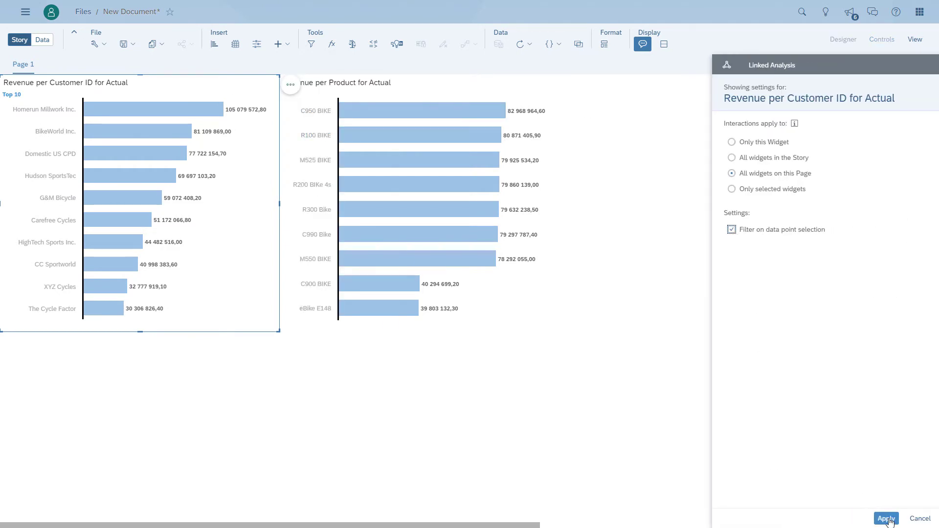
left_click(887, 519)
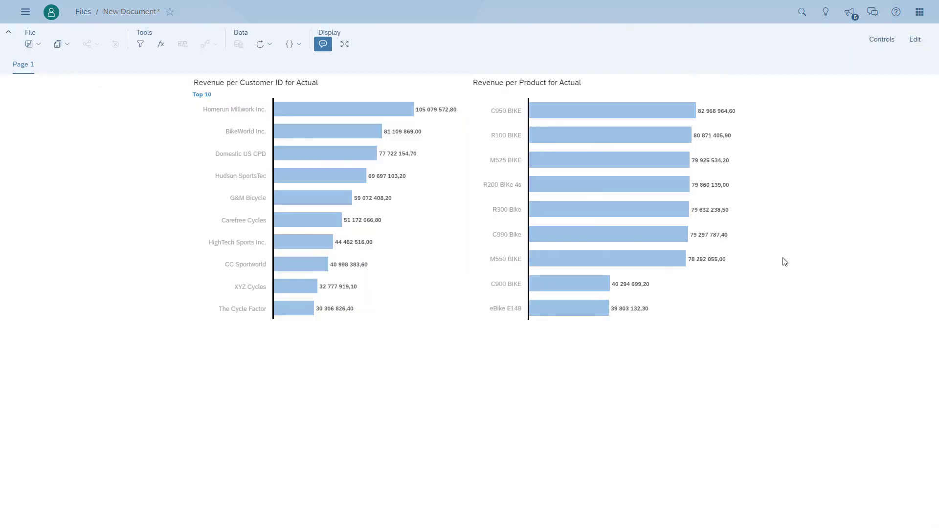
mouse_move(289, 156)
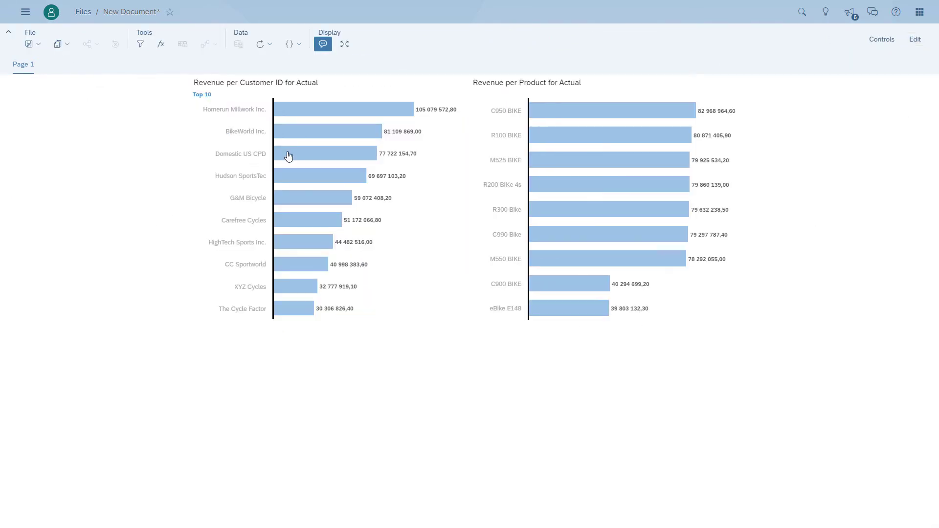
Select BikeWorld Inc. to filter the product chart, then return to edit mode
left_click(327, 131)
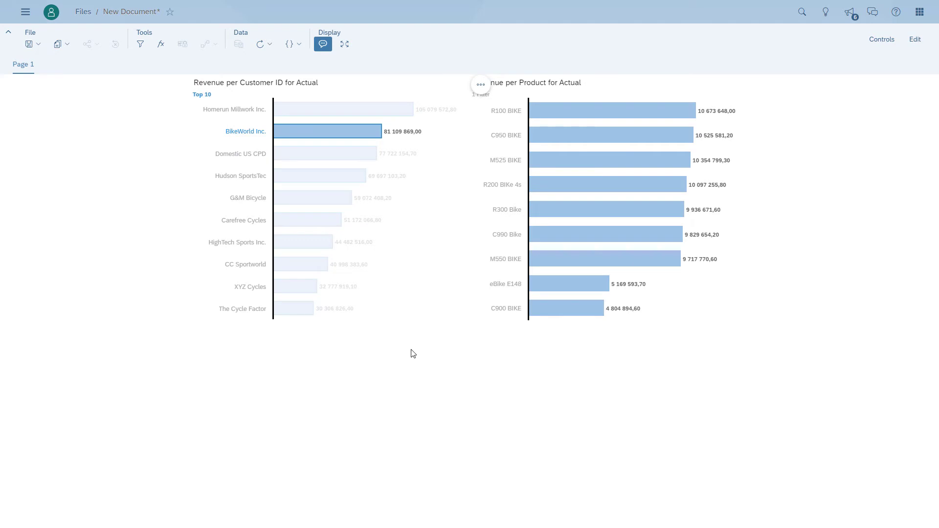
mouse_move(369, 153)
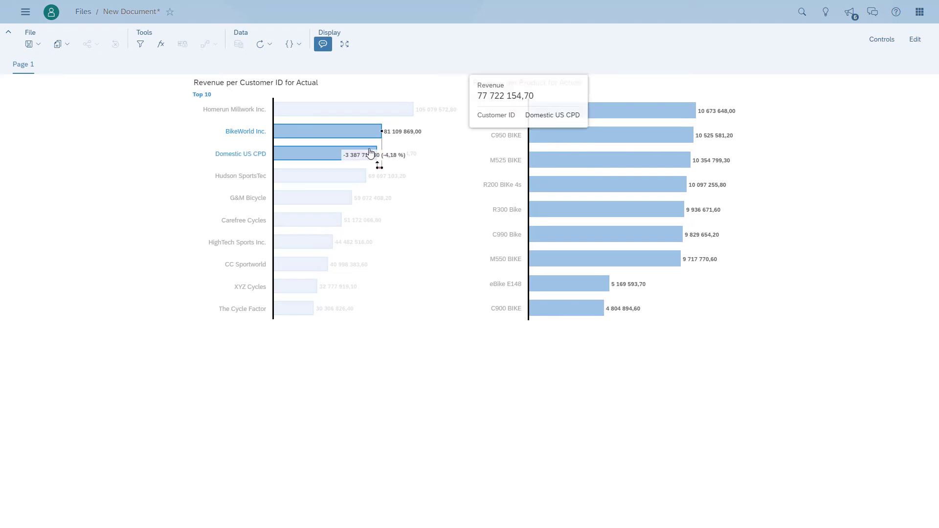
mouse_move(335, 203)
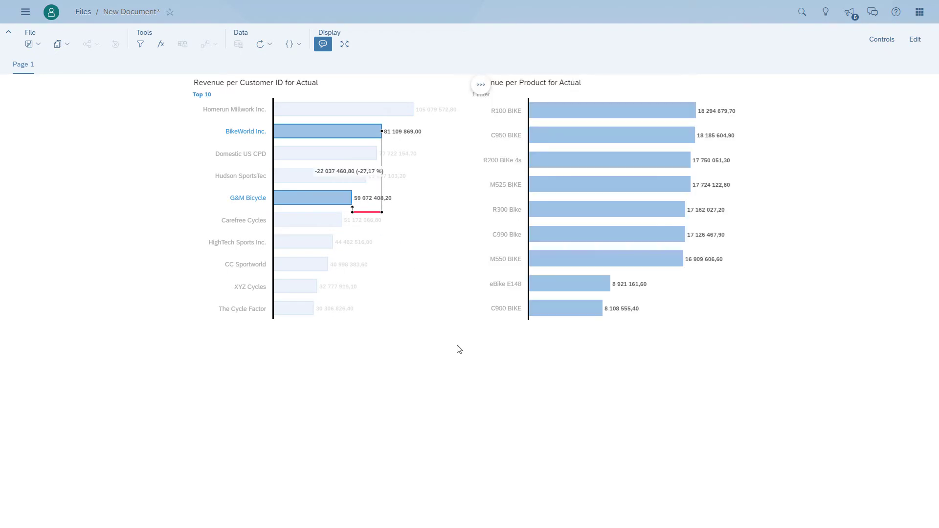
mouse_move(459, 327)
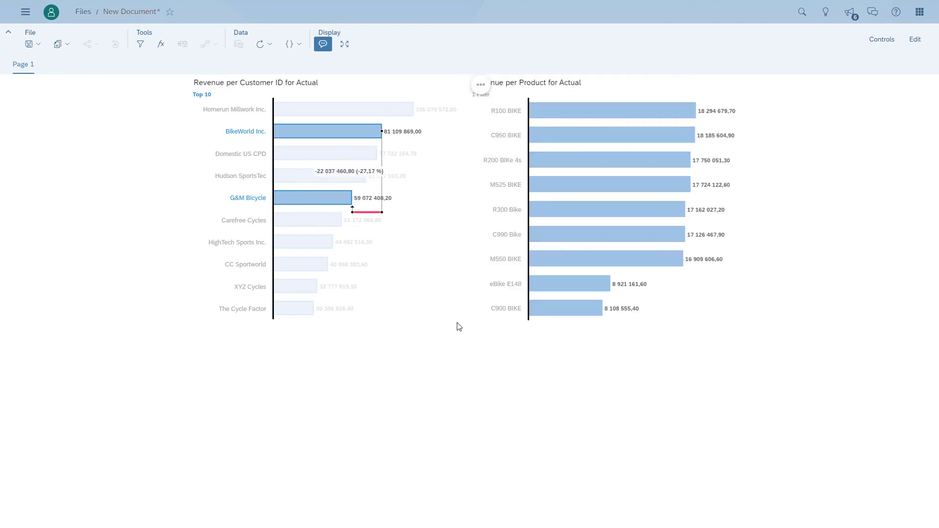
left_click(481, 84)
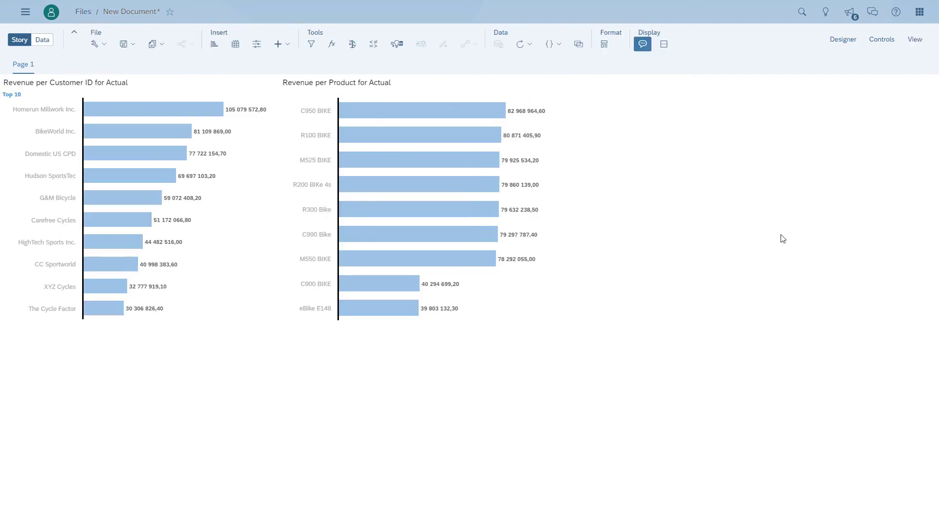
mouse_move(630, 230)
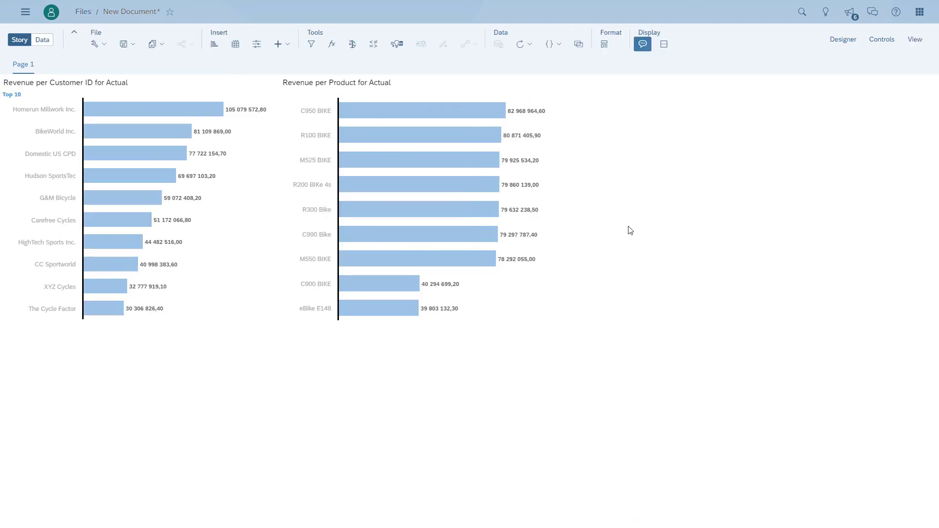
Duplicate the product revenue chart and swap its measure from Revenue to Cost of Goods
left_click(570, 87)
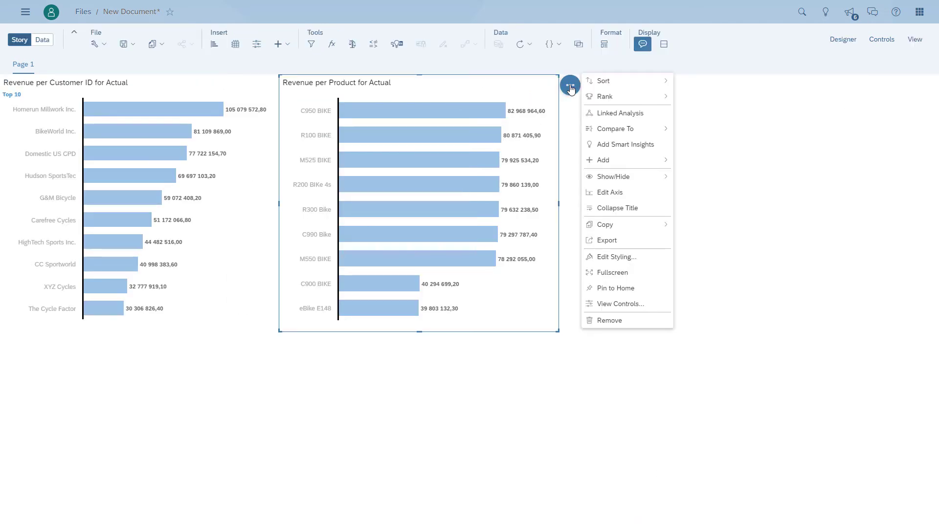
left_click(698, 264)
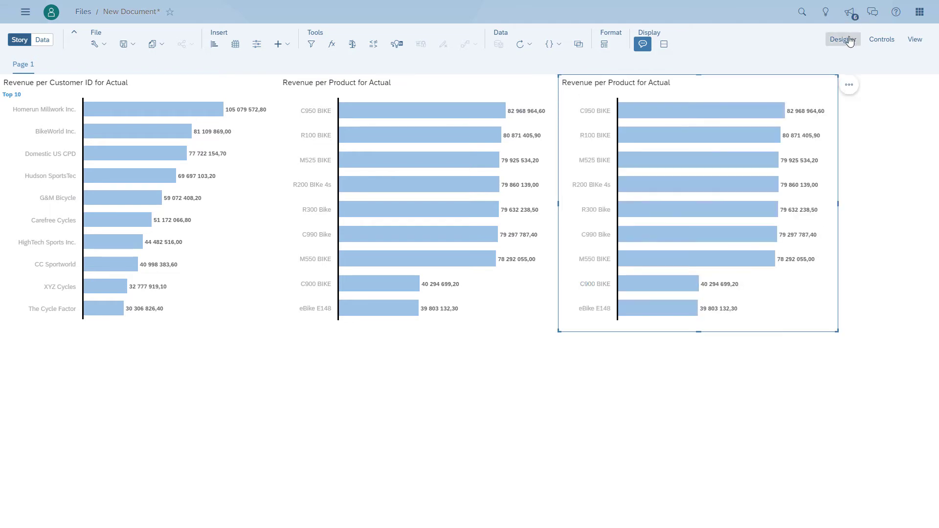
left_click(842, 39)
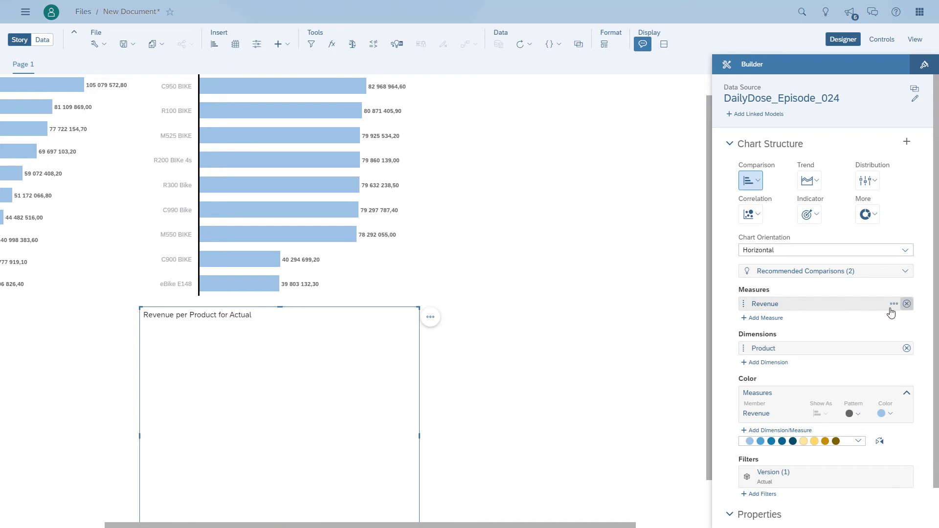
left_click(906, 304)
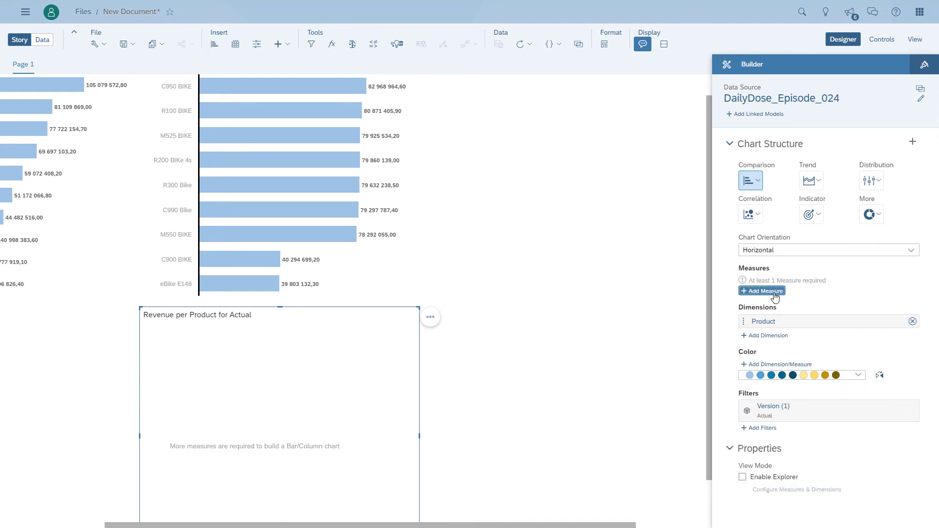
left_click(763, 290)
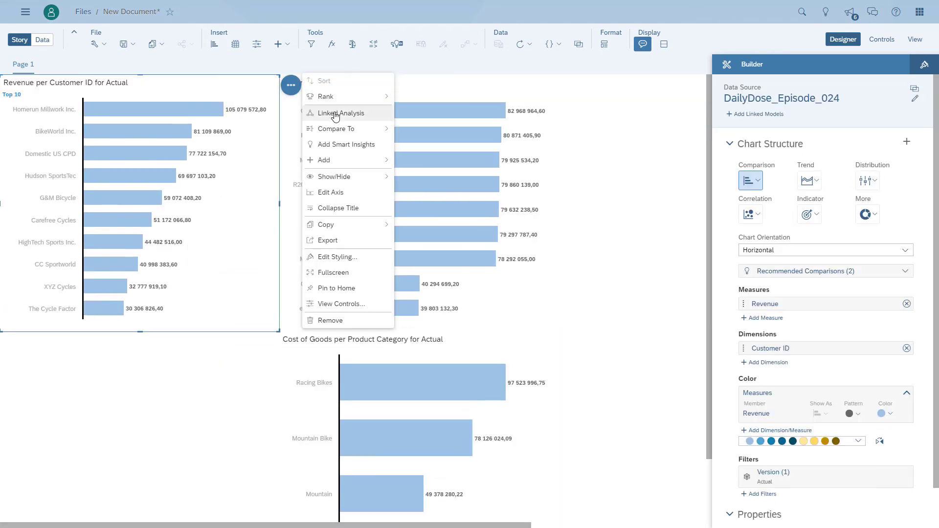
Restrict the customer chart's linked analysis to the product revenue chart, excluding Cost of Goods and new widgets
left_click(342, 113)
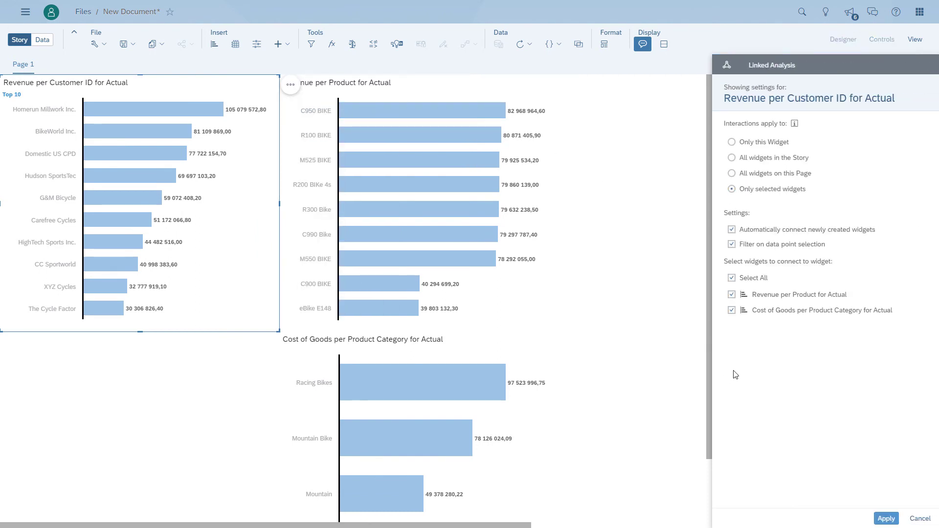
left_click(732, 229)
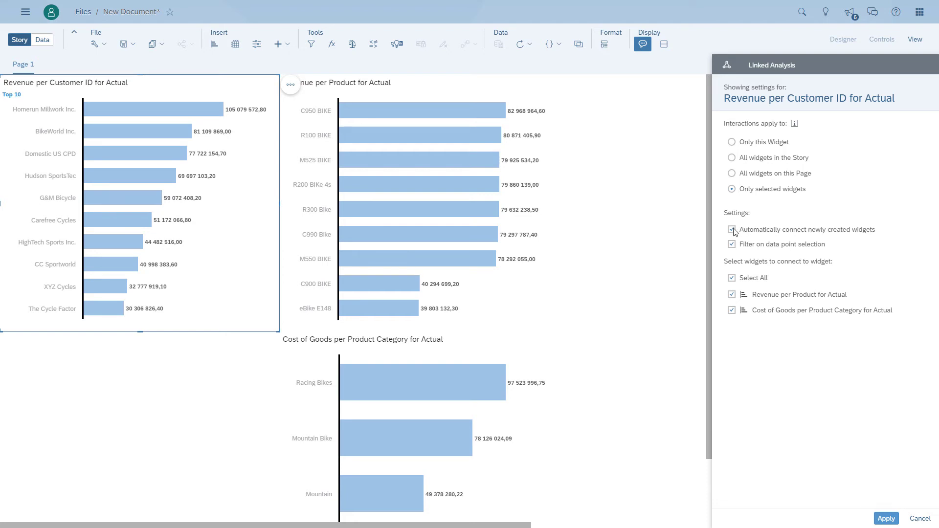
left_click(732, 229)
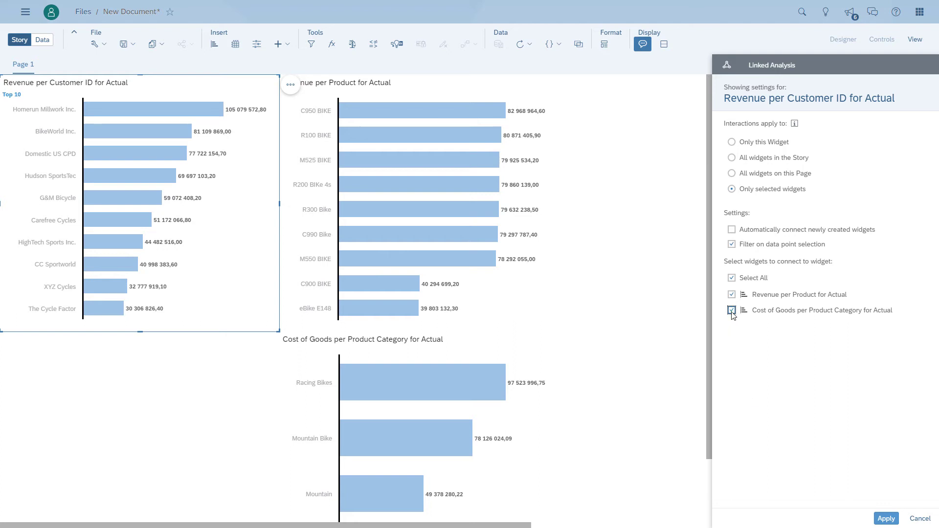
left_click(731, 310)
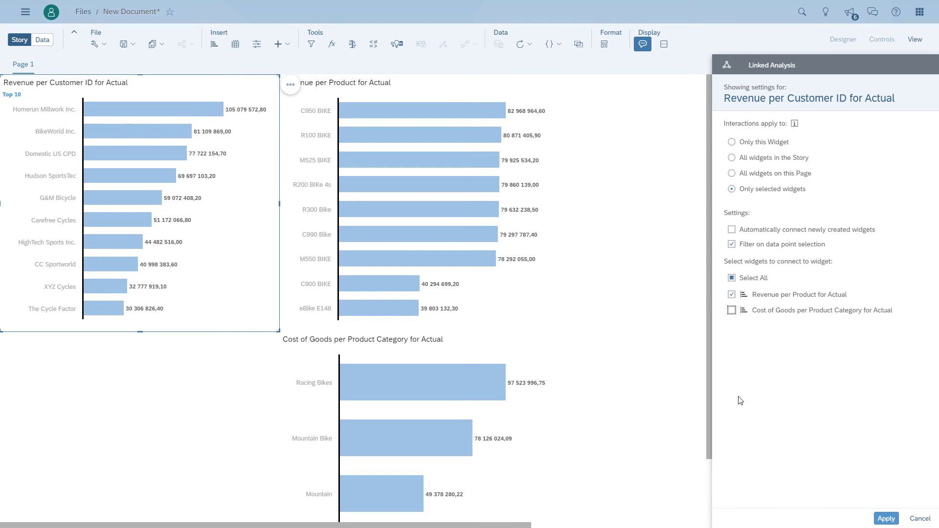
left_click(844, 40)
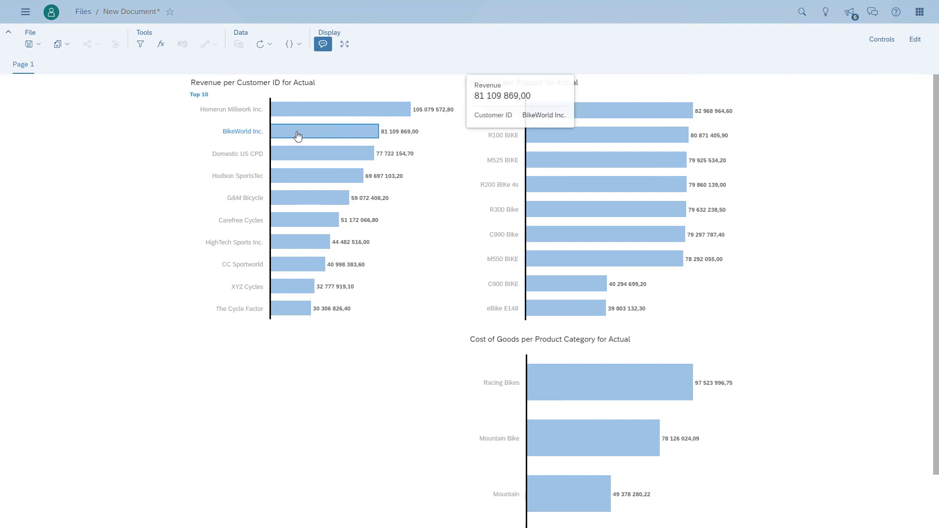
Select BikeWorld Inc. to confirm only product revenue filters, then return to edit mode
left_click(297, 132)
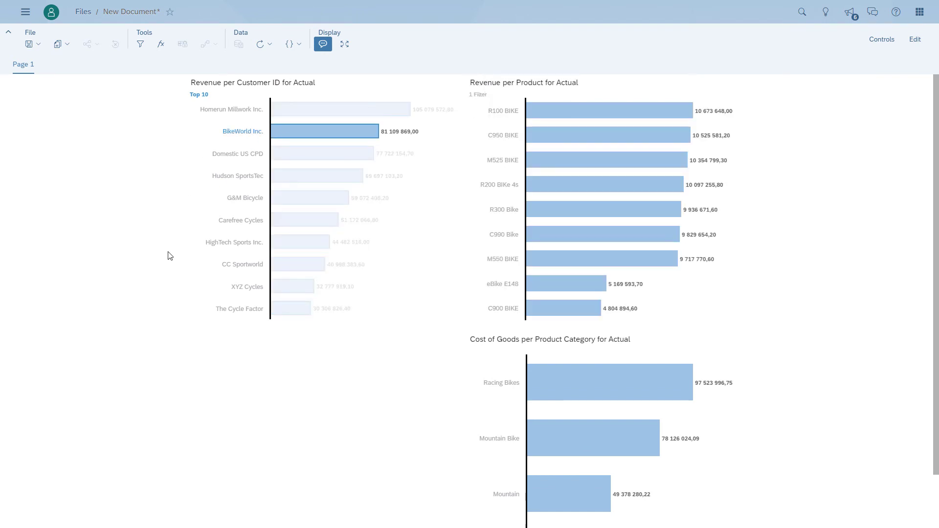
mouse_move(513, 337)
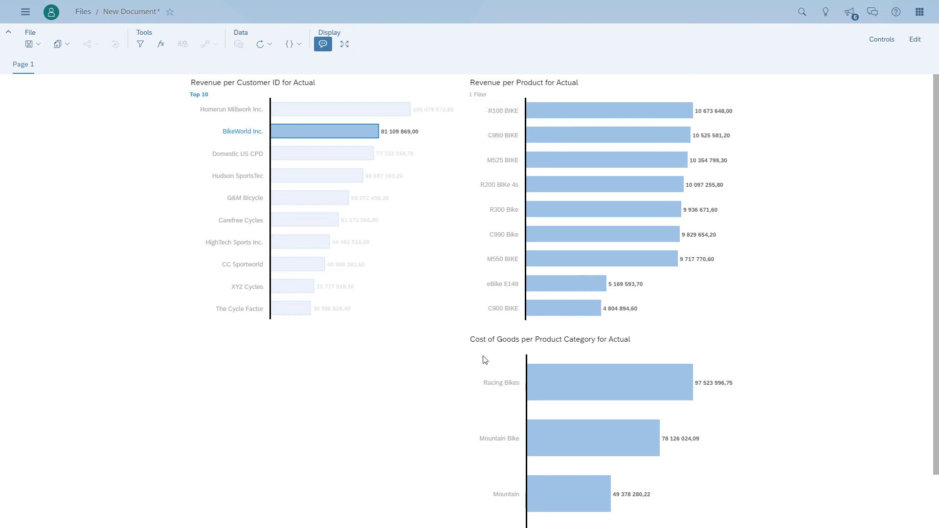
mouse_move(370, 417)
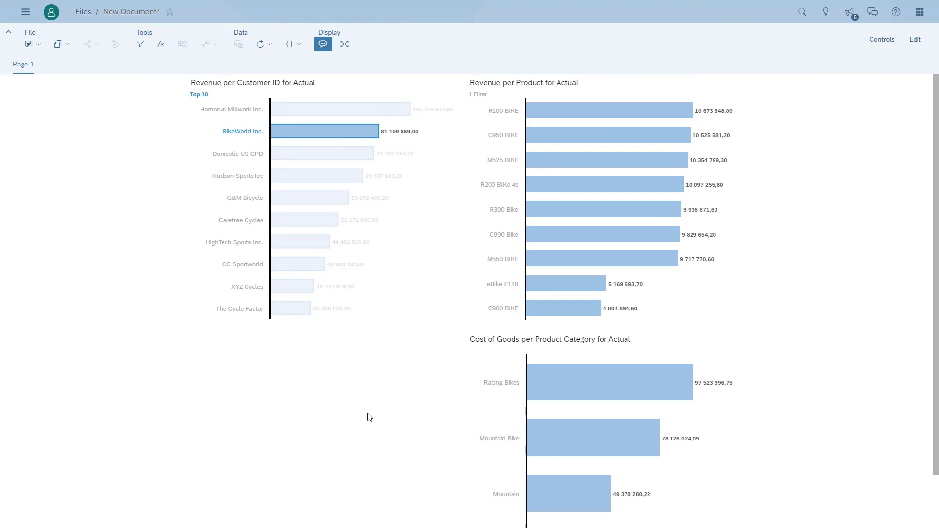
left_click(916, 40)
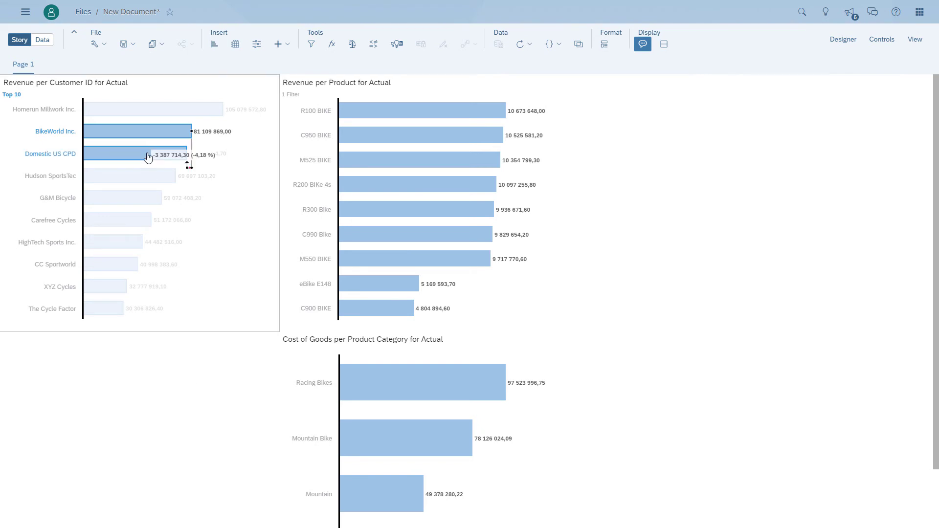
Add a canvas Page 2 to the story and insert a table on it
left_click(66, 65)
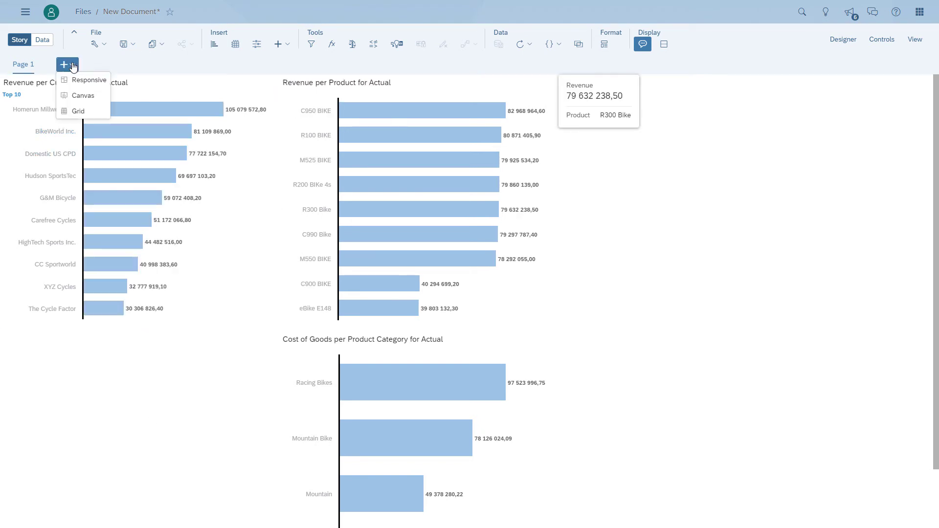
left_click(83, 96)
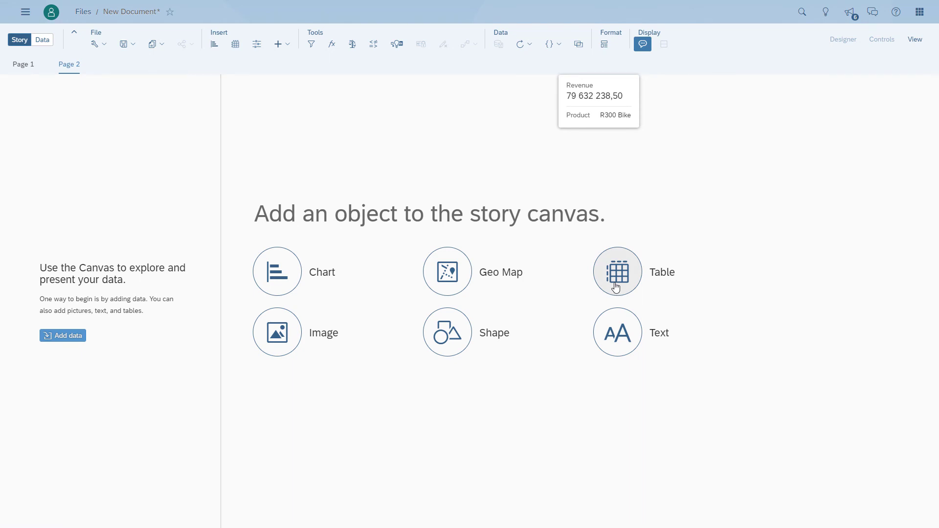
left_click(617, 272)
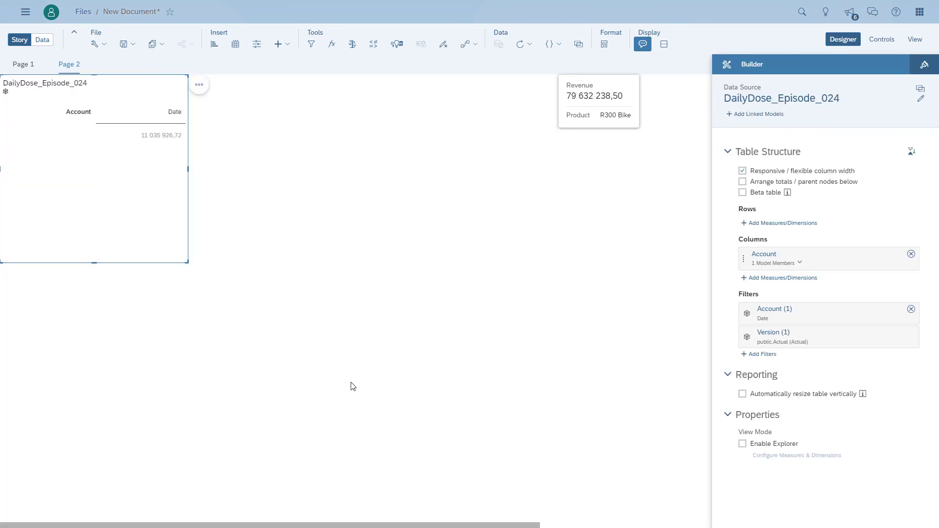
Put Region on the table rows and show Revenue, Labour Costs and Cost of Goods accounts
left_click(782, 223)
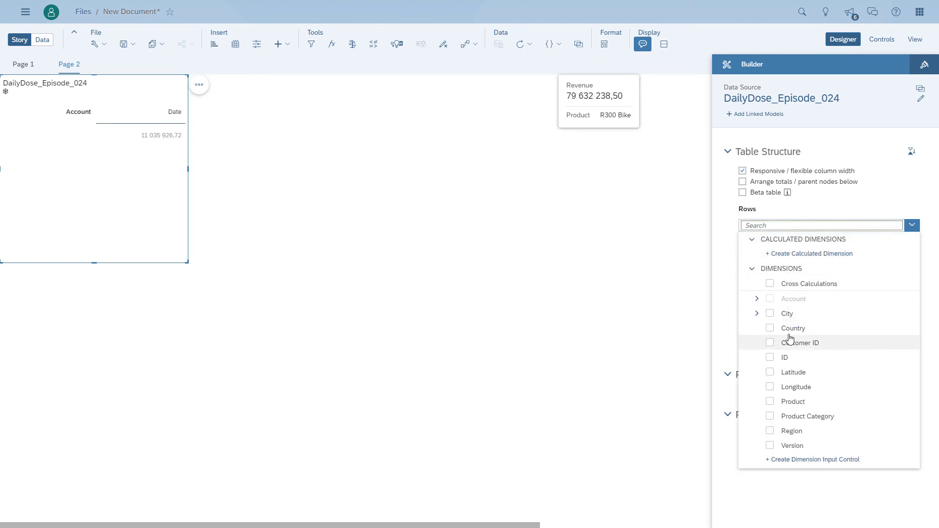
mouse_move(780, 329)
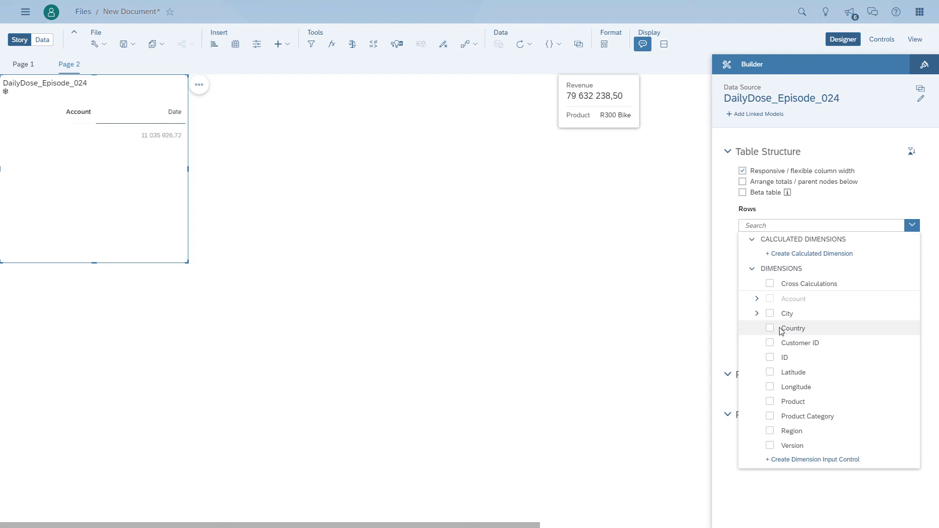
left_click(770, 430)
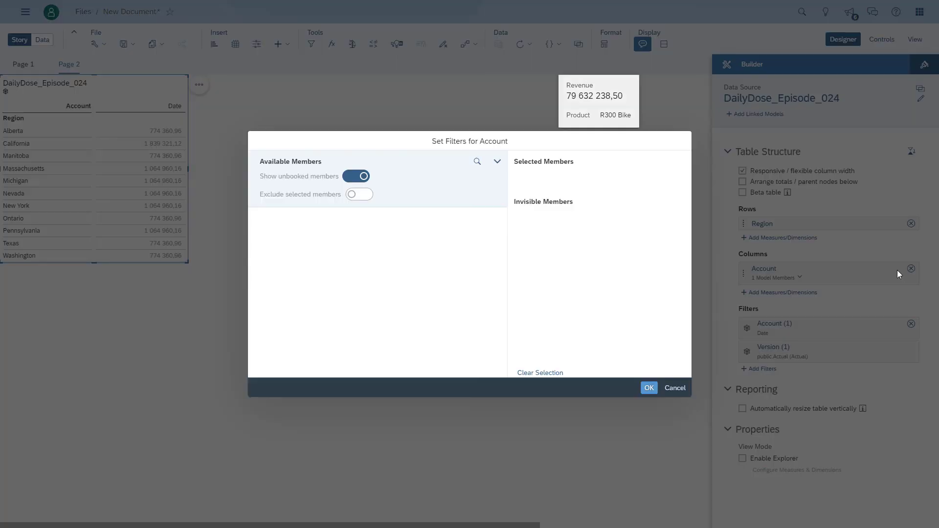
left_click(497, 161)
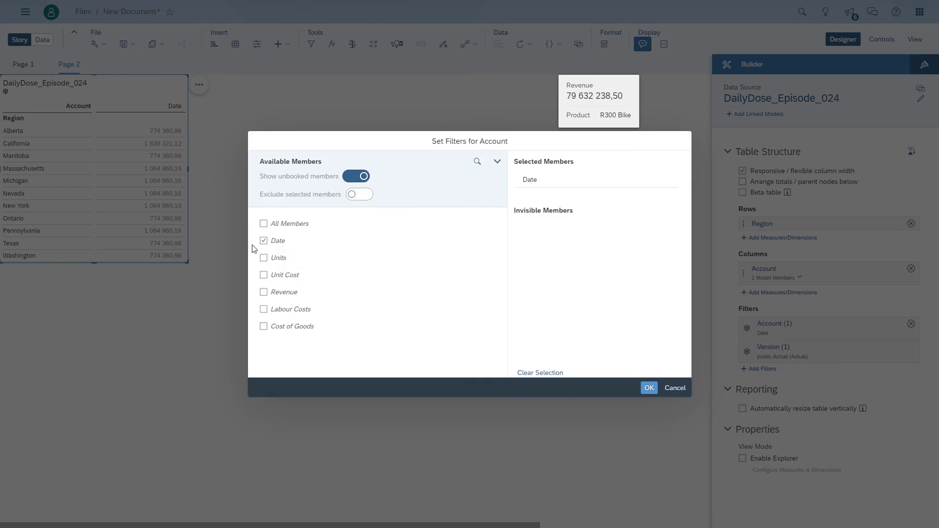
left_click(265, 291)
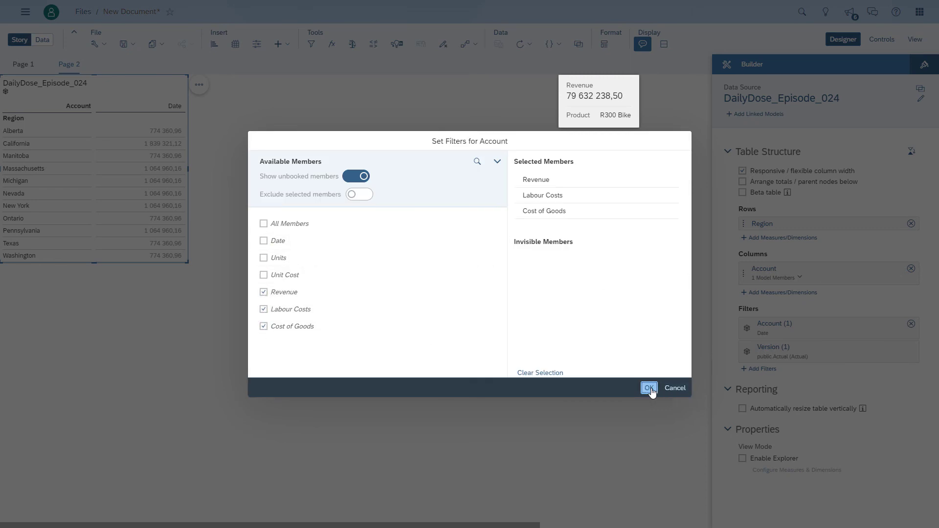
left_click(650, 388)
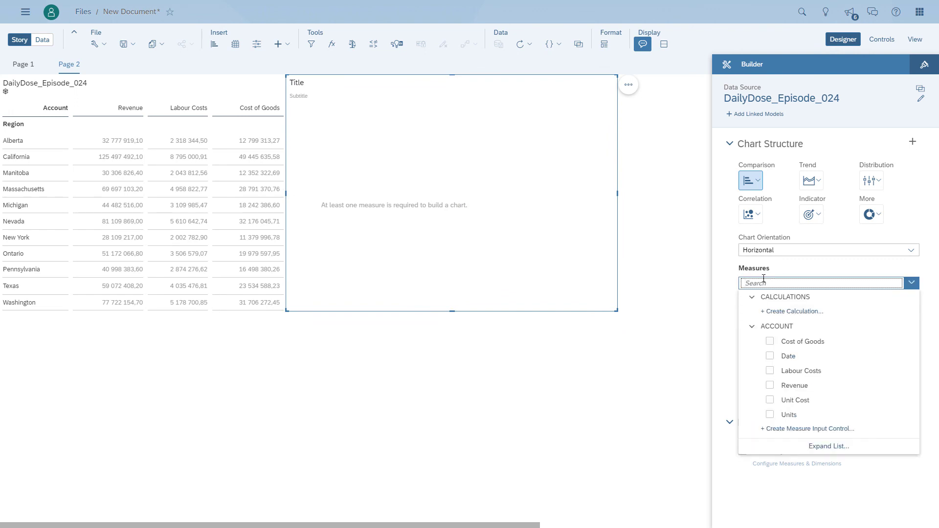
Build the new chart as Revenue by Product Category
left_click(770, 385)
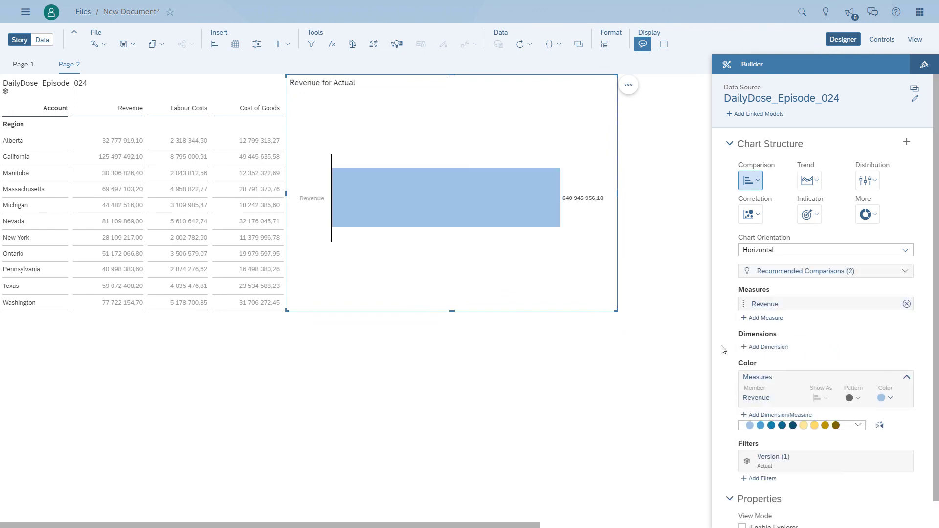
left_click(764, 346)
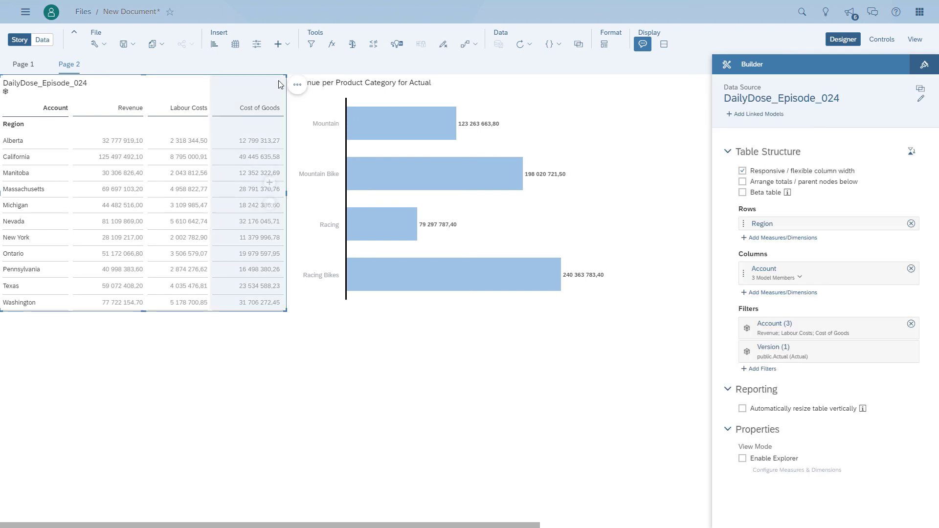
left_click(296, 85)
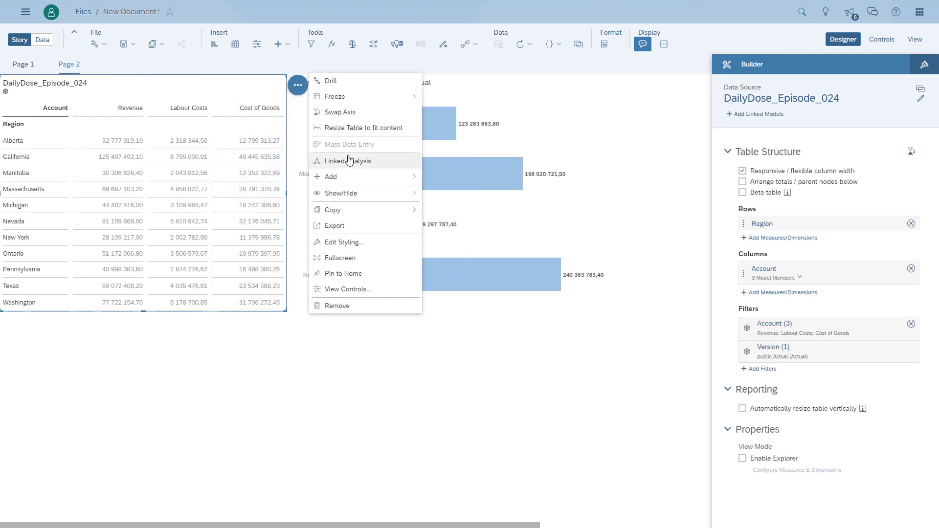
Link the table to all page widgets with filter on selection and measure control enabled
left_click(349, 161)
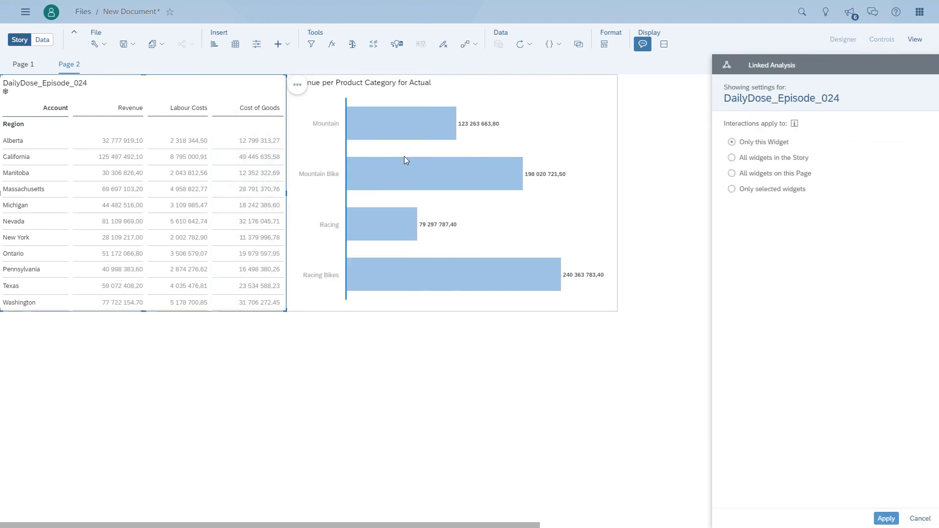
left_click(731, 173)
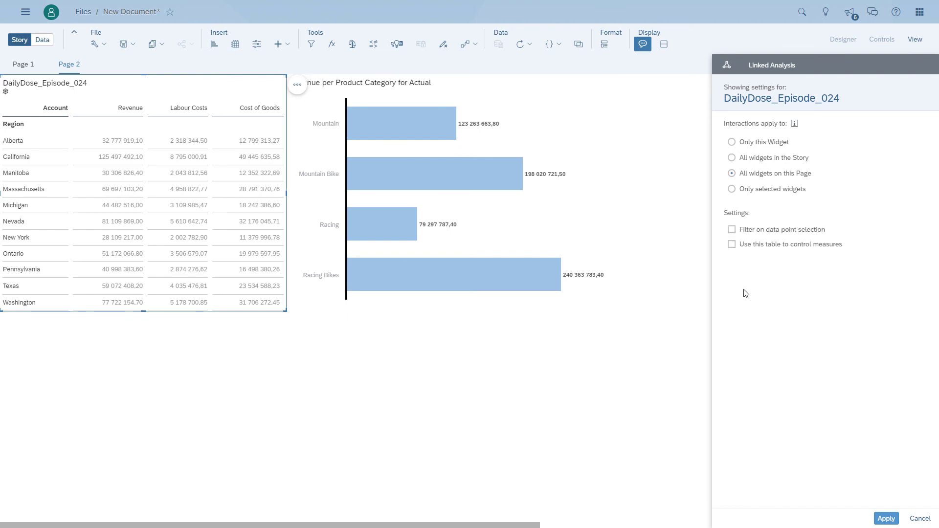
left_click(732, 229)
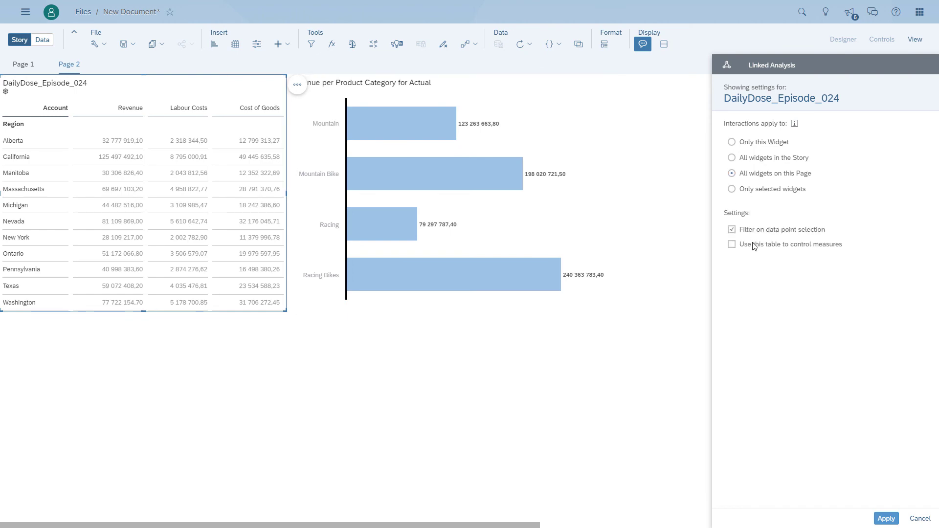
left_click(732, 244)
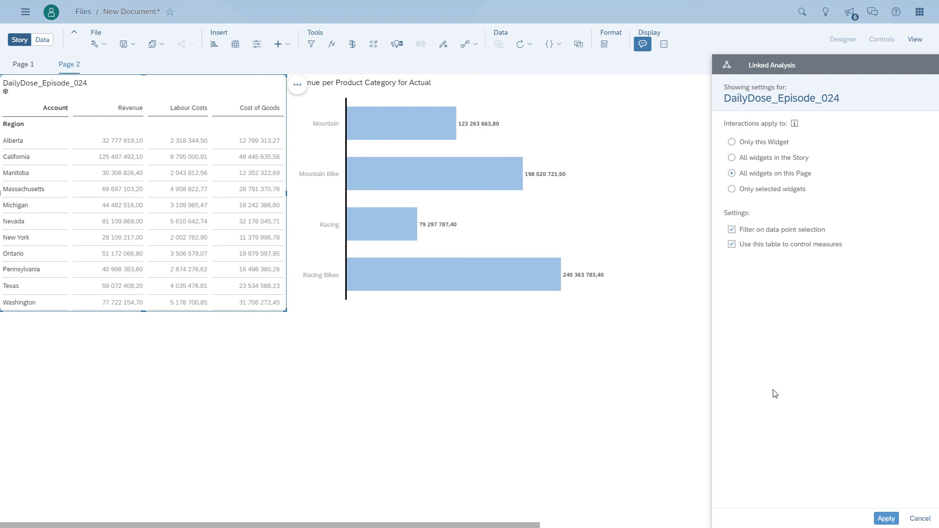
left_click(843, 39)
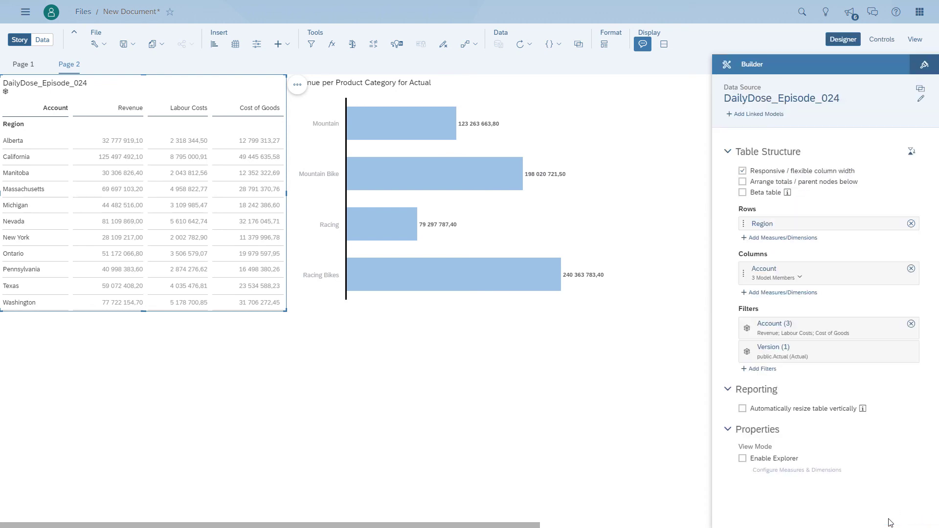
Swap the chart's Revenue measure for the DailyDose_Episode_024 Measures placeholder
left_click(438, 176)
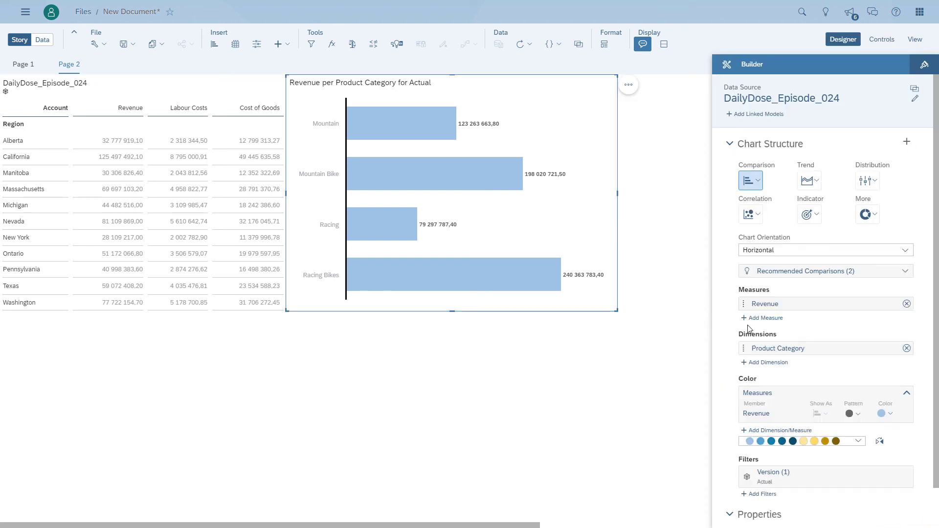
left_click(765, 318)
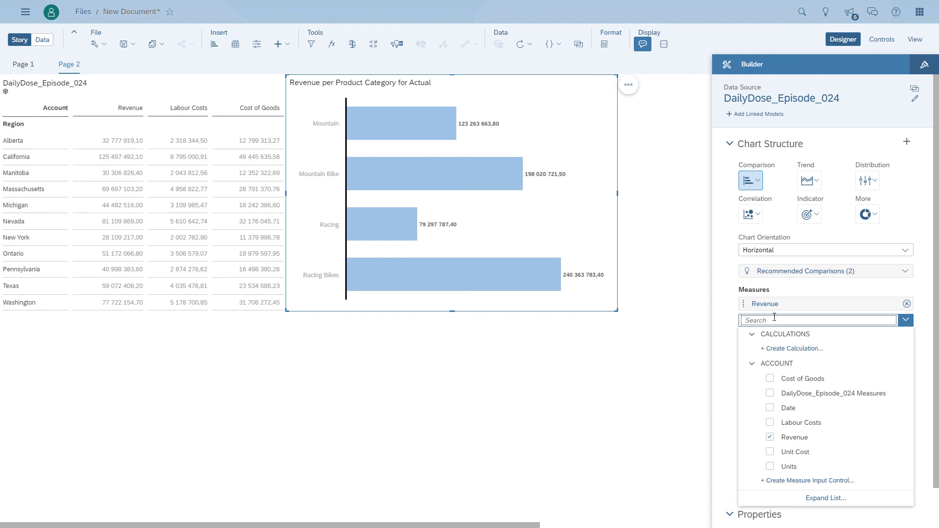
left_click(771, 393)
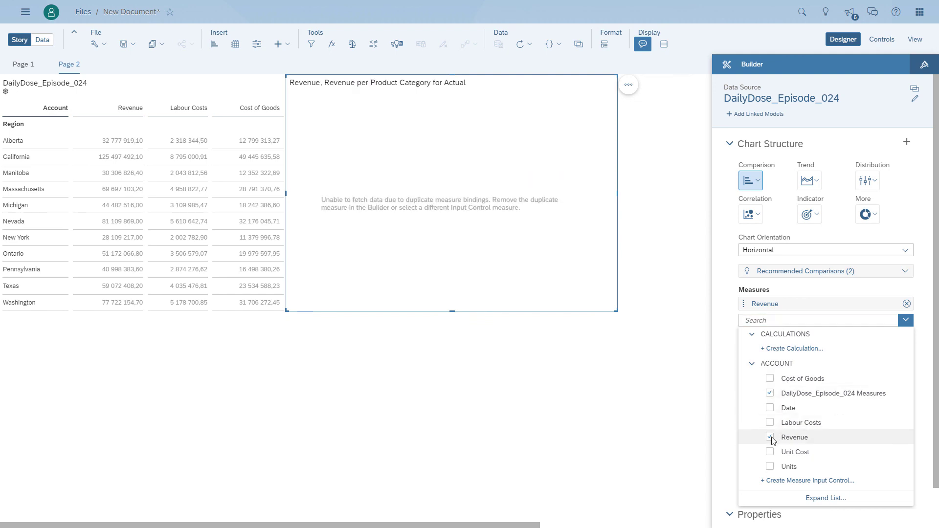
left_click(771, 437)
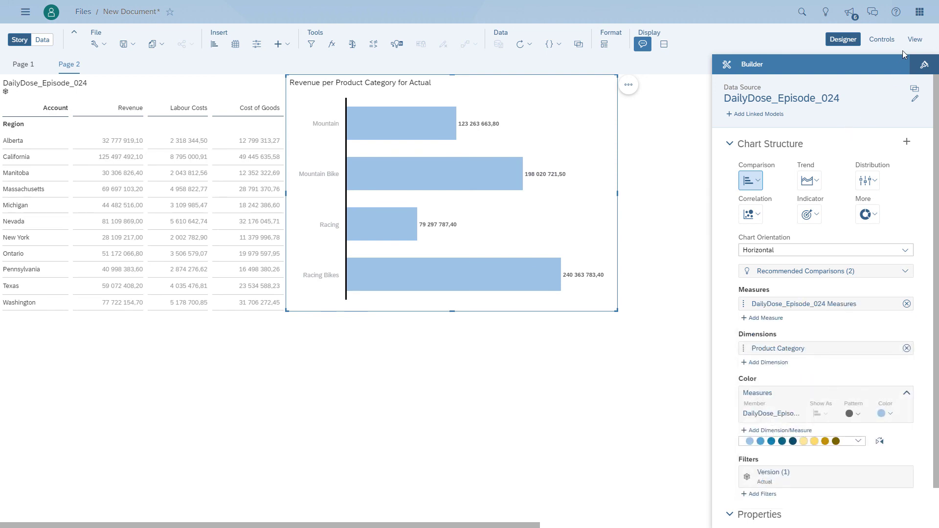
In view mode, filter the chart to Ontario and switch its measure to Cost of Goods
left_click(915, 39)
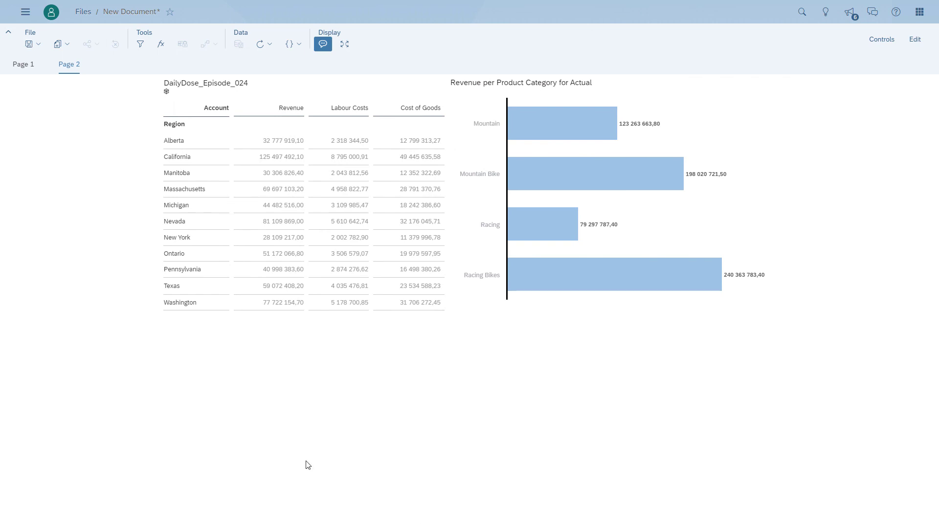
mouse_move(180, 231)
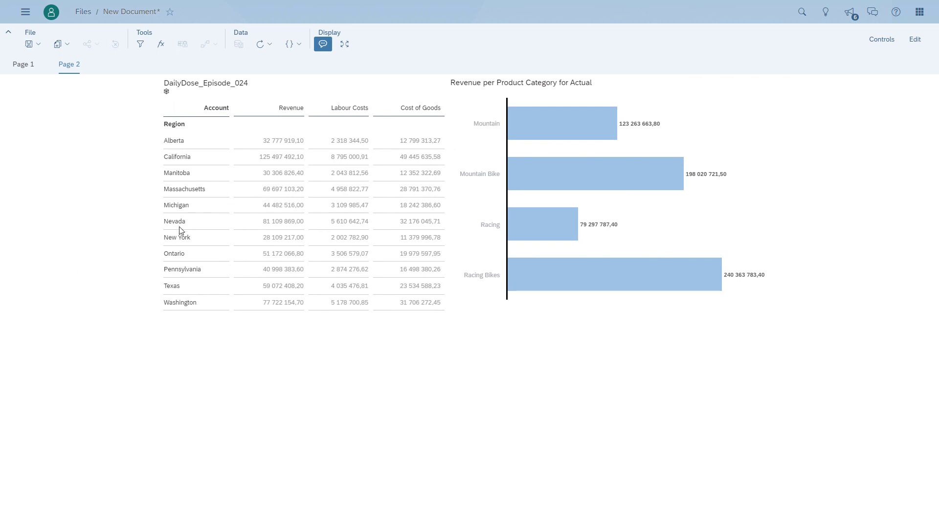
left_click(174, 253)
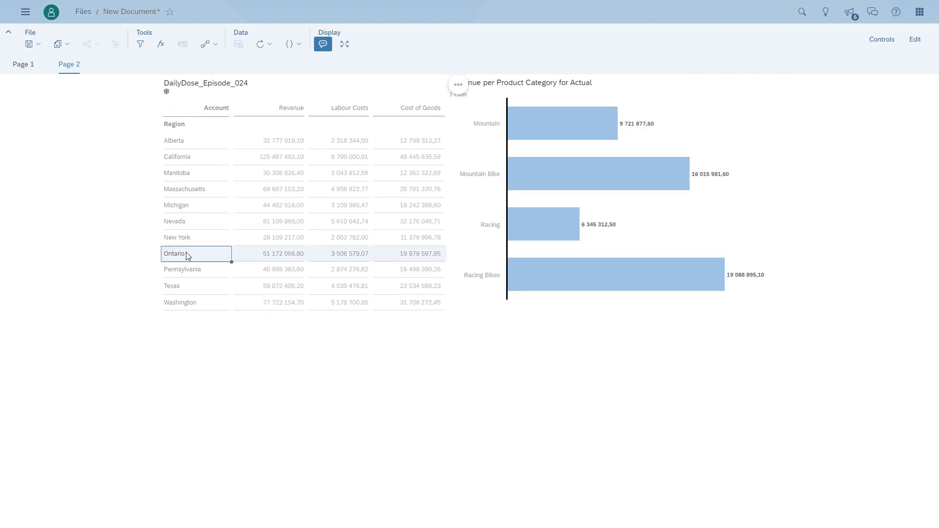
mouse_move(167, 227)
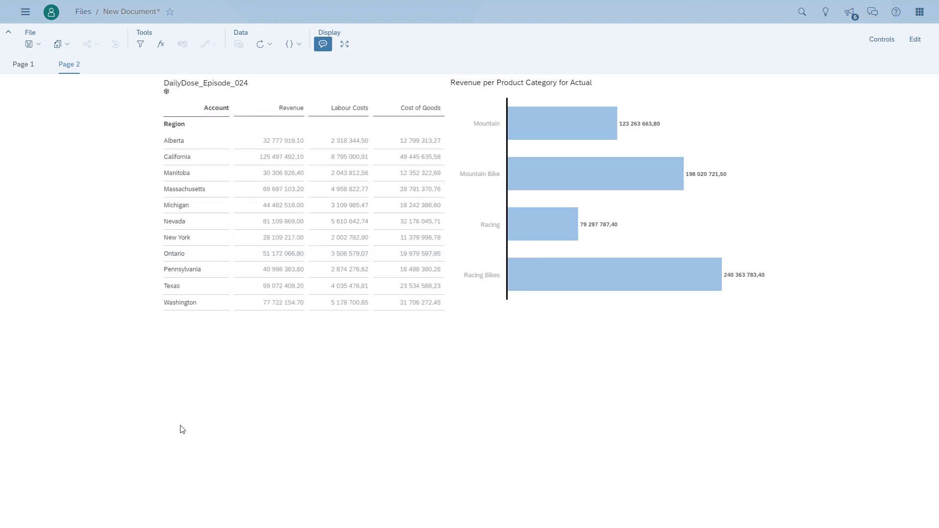
mouse_move(376, 438)
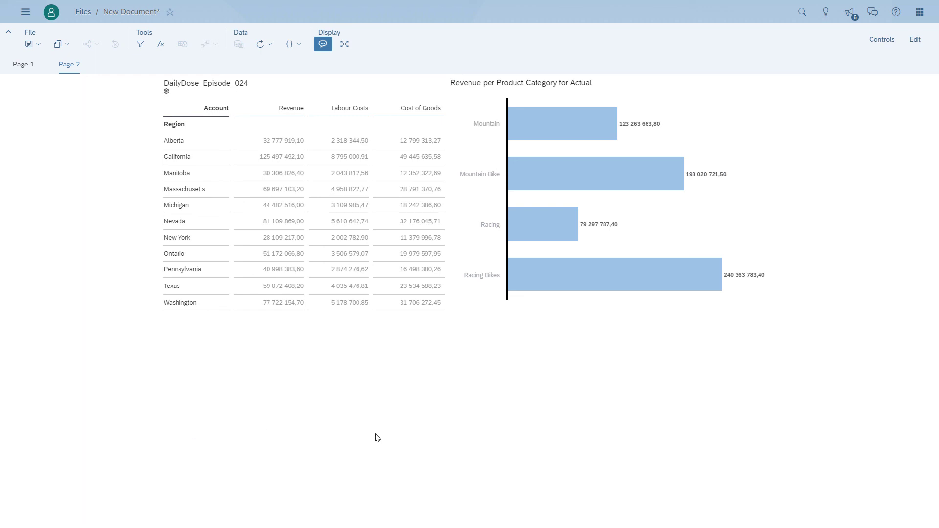
mouse_move(486, 428)
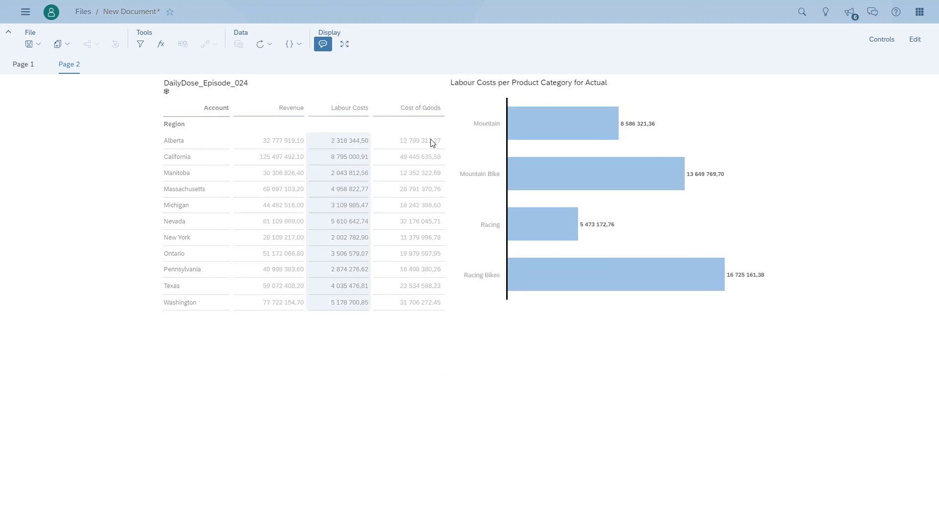
left_click(424, 141)
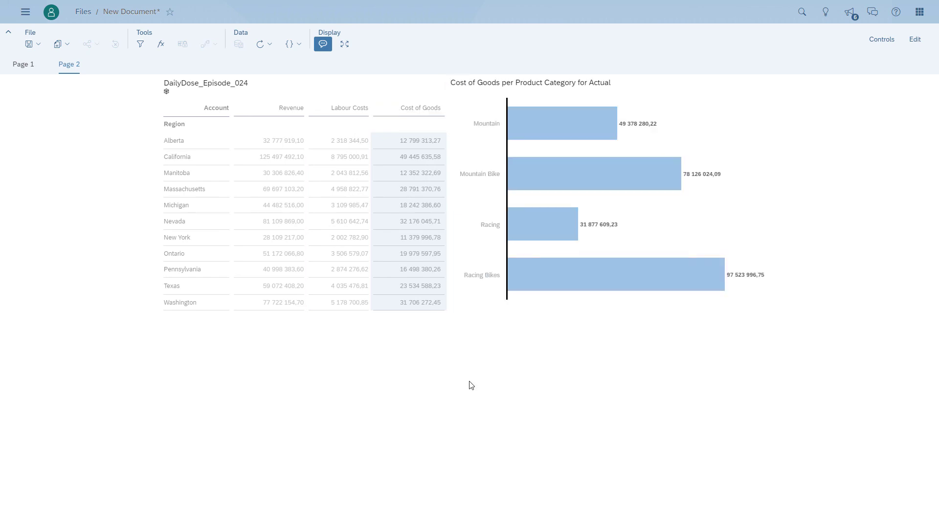